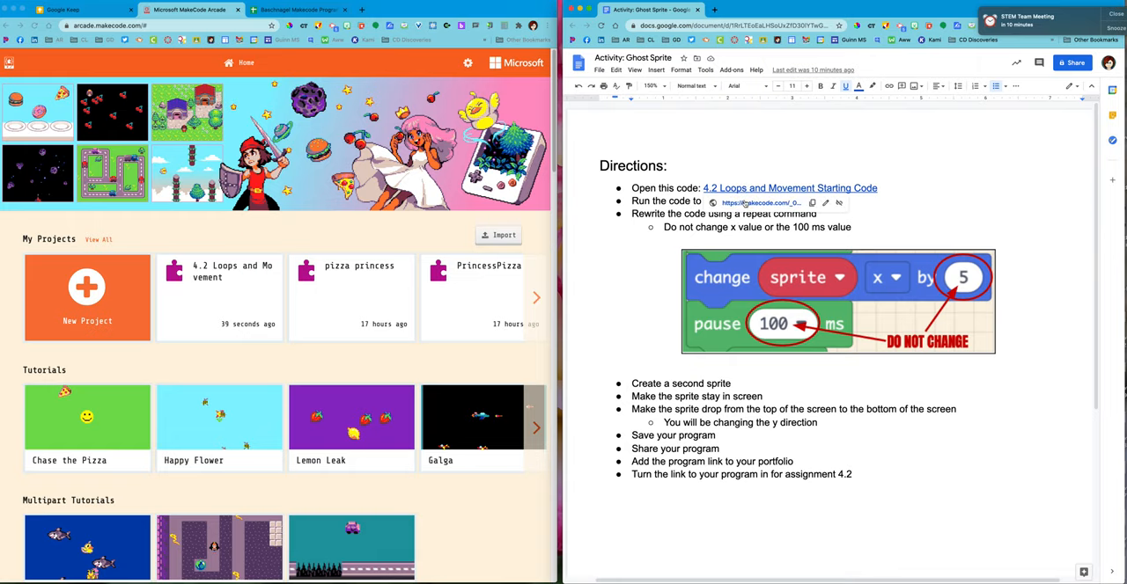
Step: Open the 4.2 Loops and Movement starter, run the simulator, and scroll through its code
left_click(788, 186)
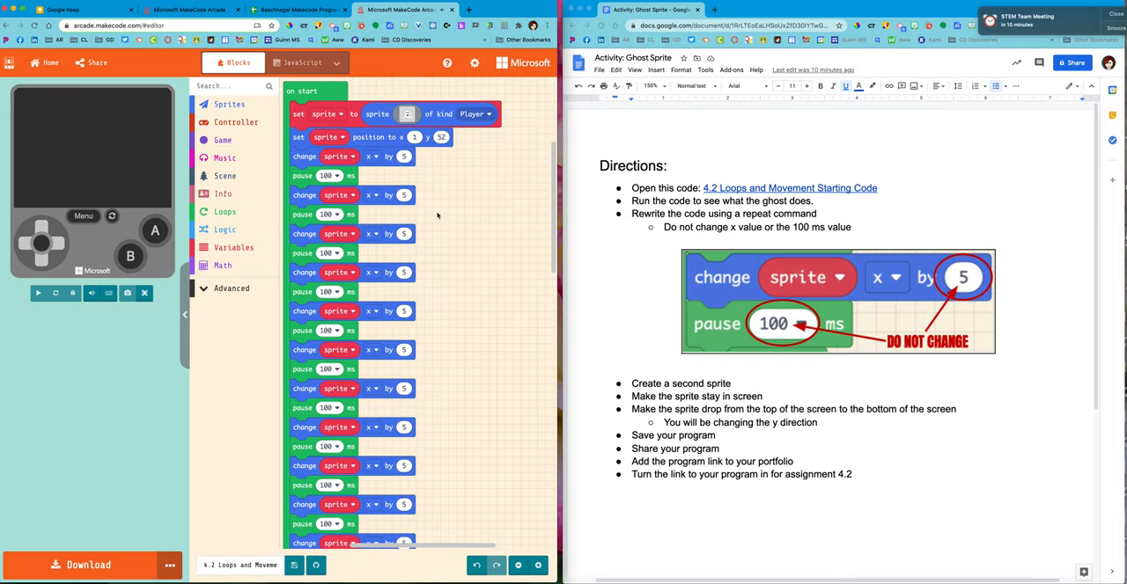
scroll("down", 3)
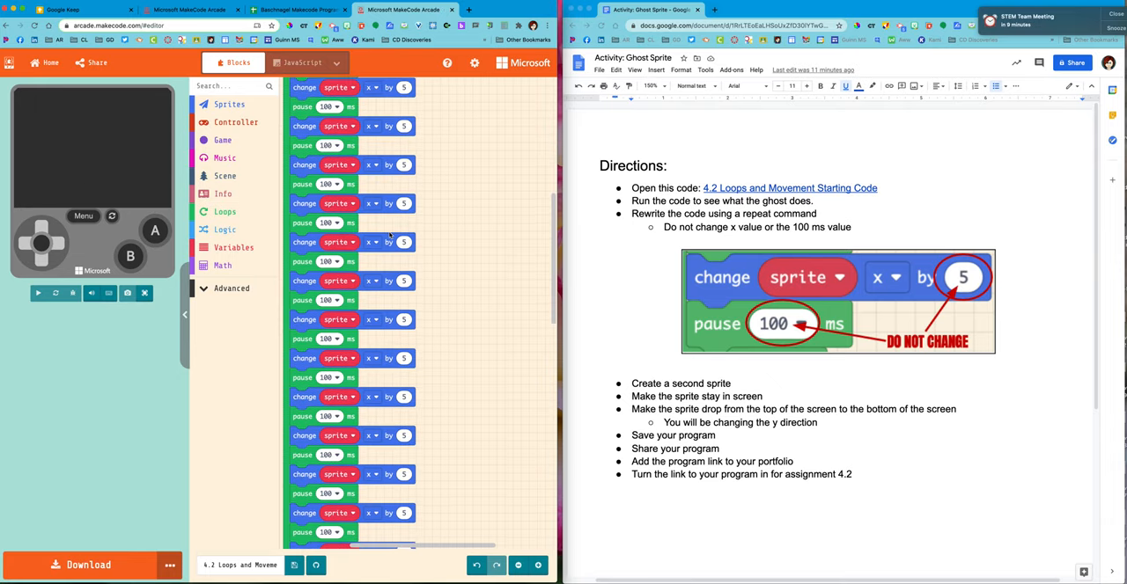
scroll("down", 3)
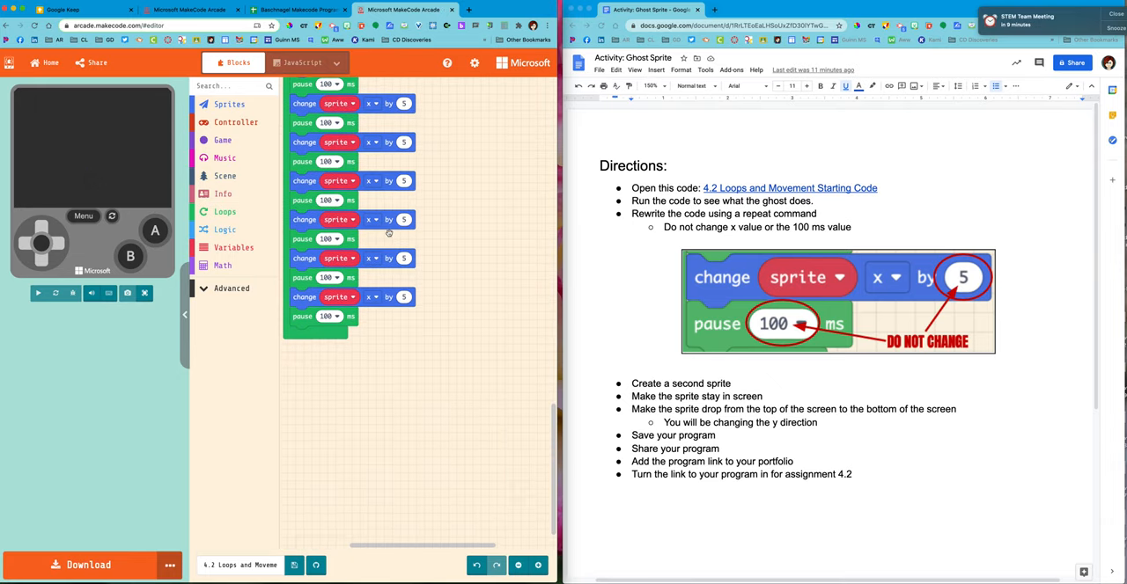
left_click(39, 292)
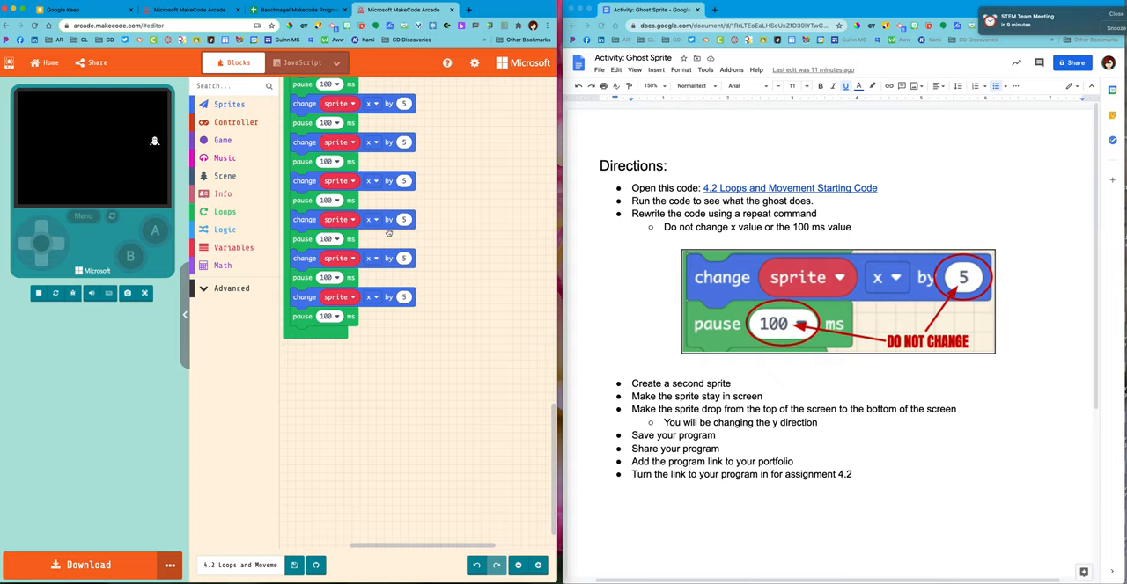
scroll("down", 3)
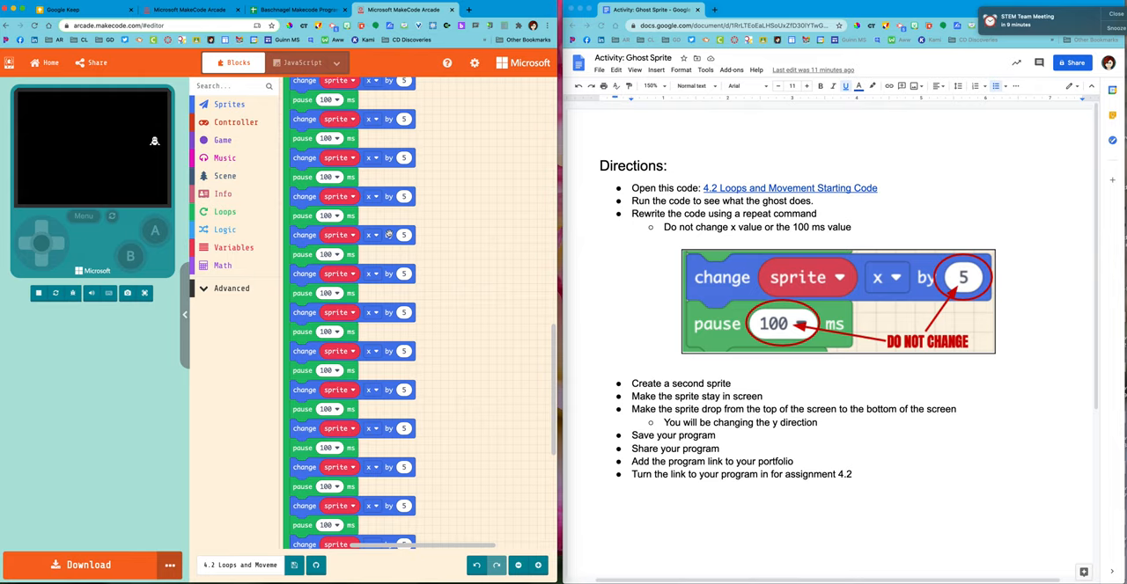
scroll("down", 3)
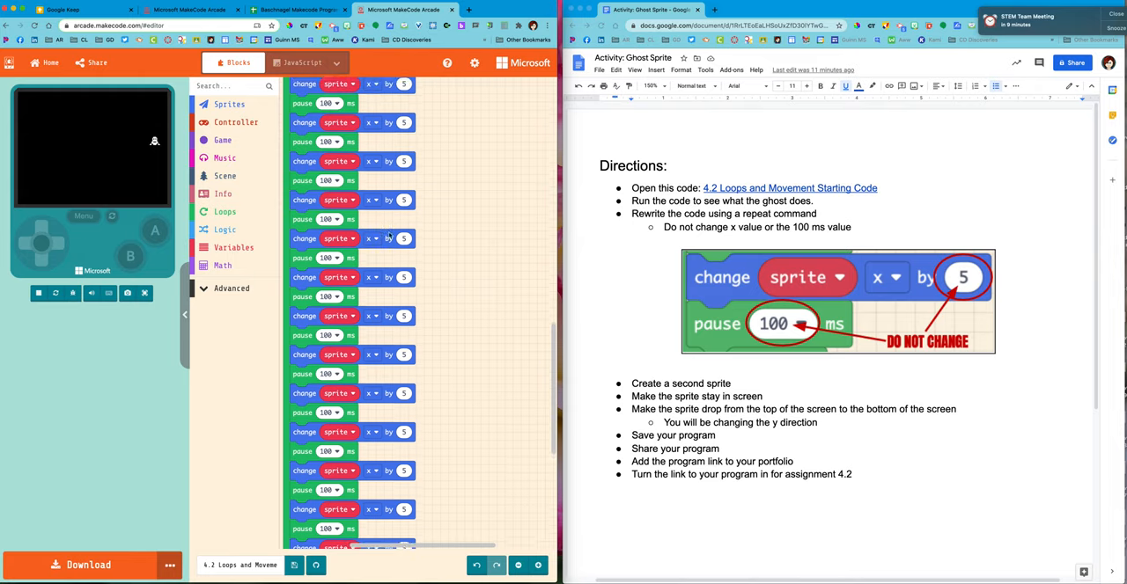
scroll("down", 3)
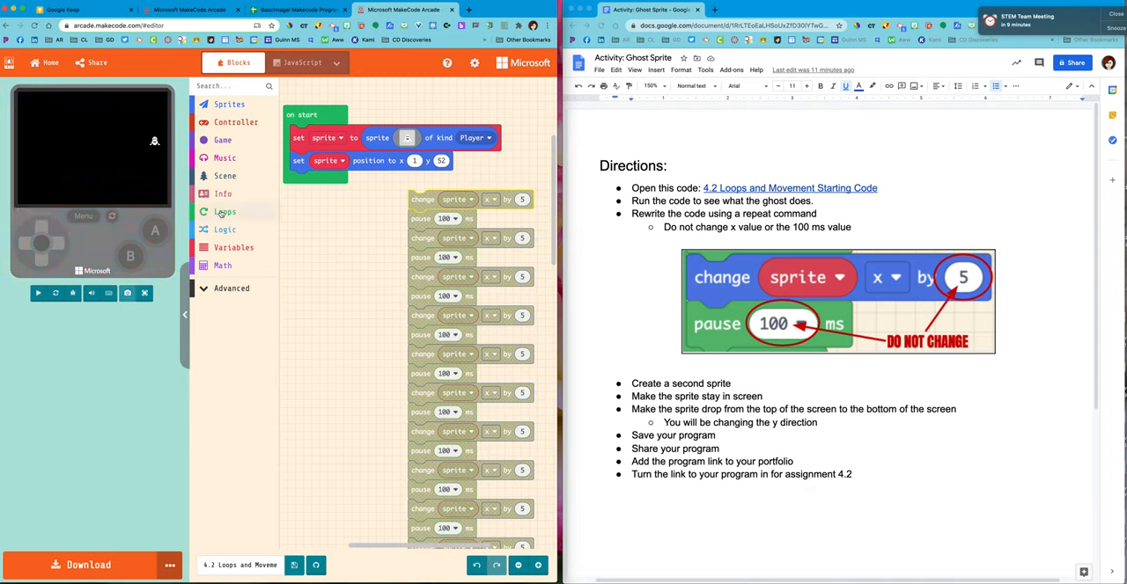
Step: Add a repeat 10 loop in on start holding one change-x-by-5 and pause-100-ms pair
left_click(223, 211)
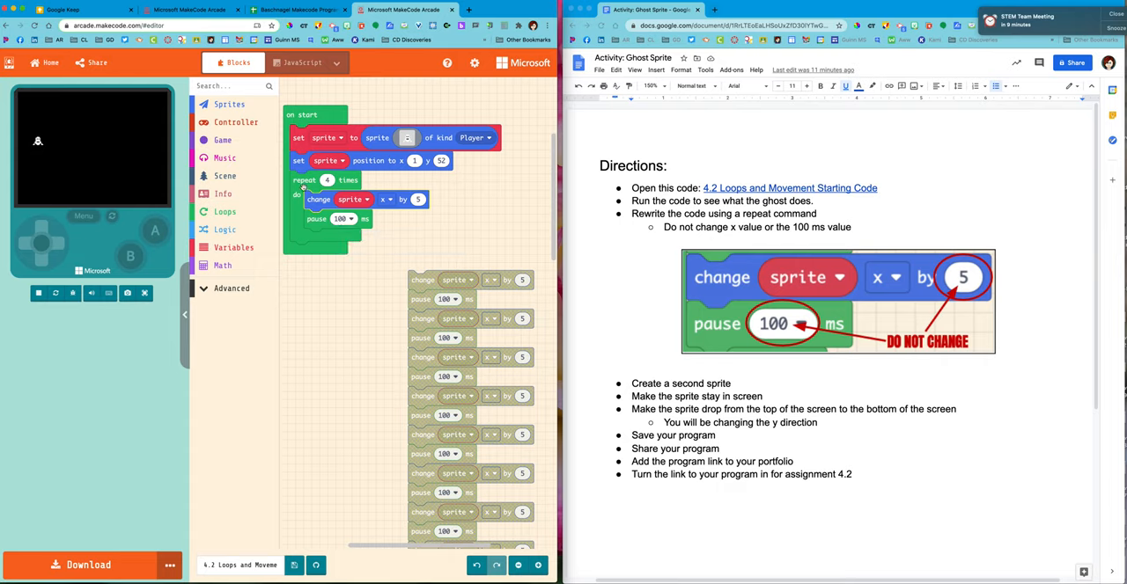
mouse_move(96, 183)
type("30")
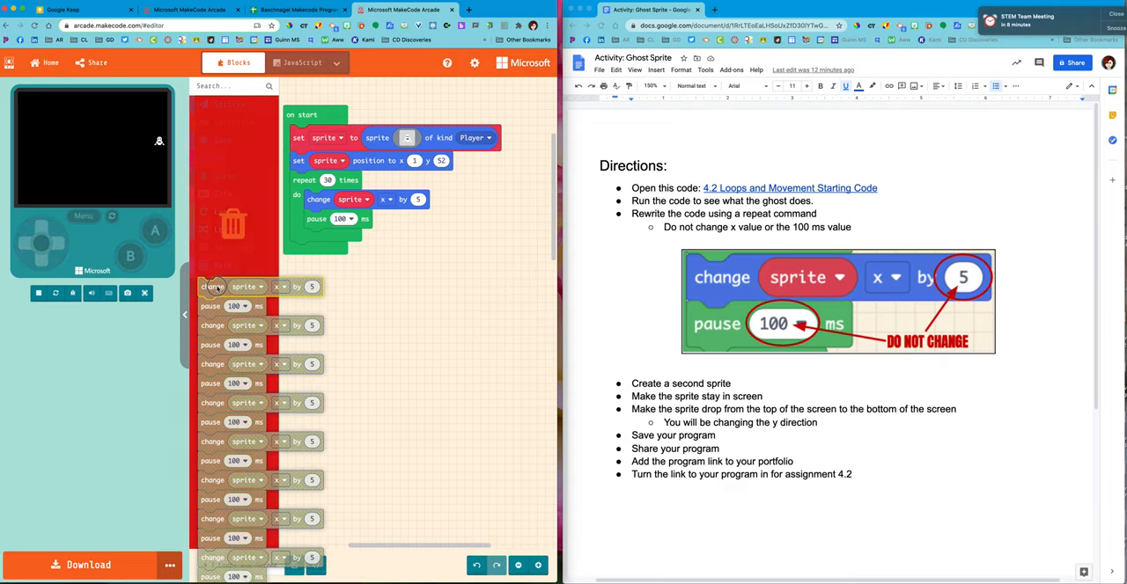
Step: Delete the leftover change/pause blocks and rerun the game to test the loop
left_click(231, 288)
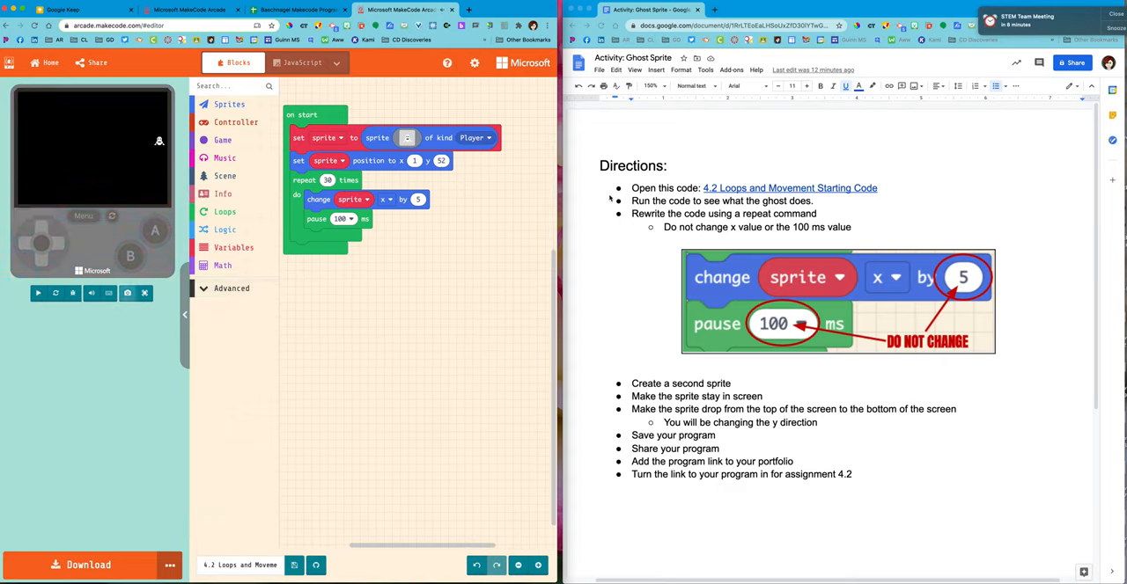
left_click(39, 292)
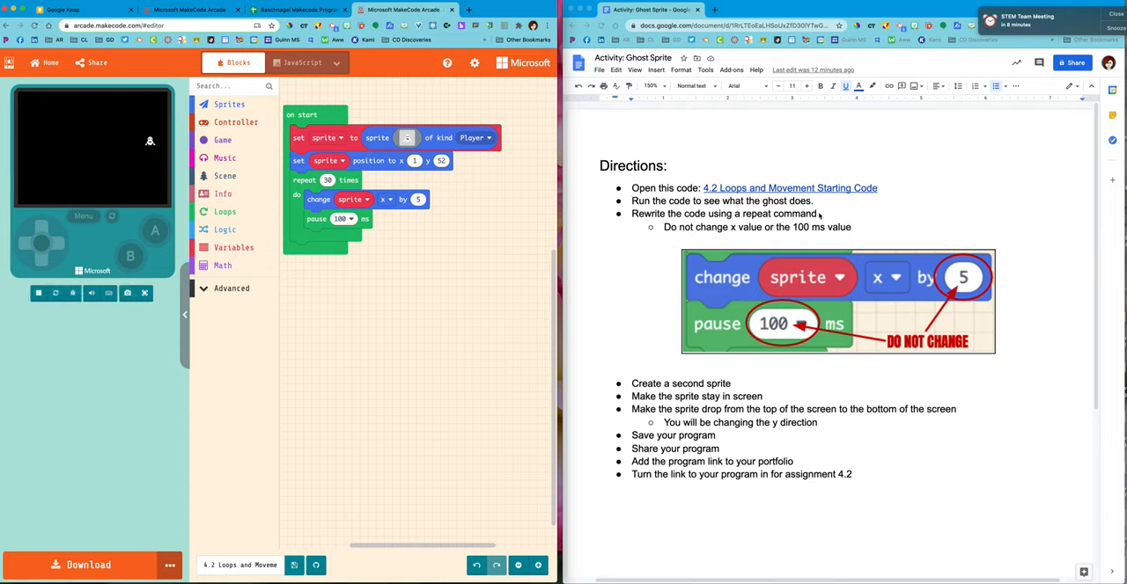
mouse_move(750, 232)
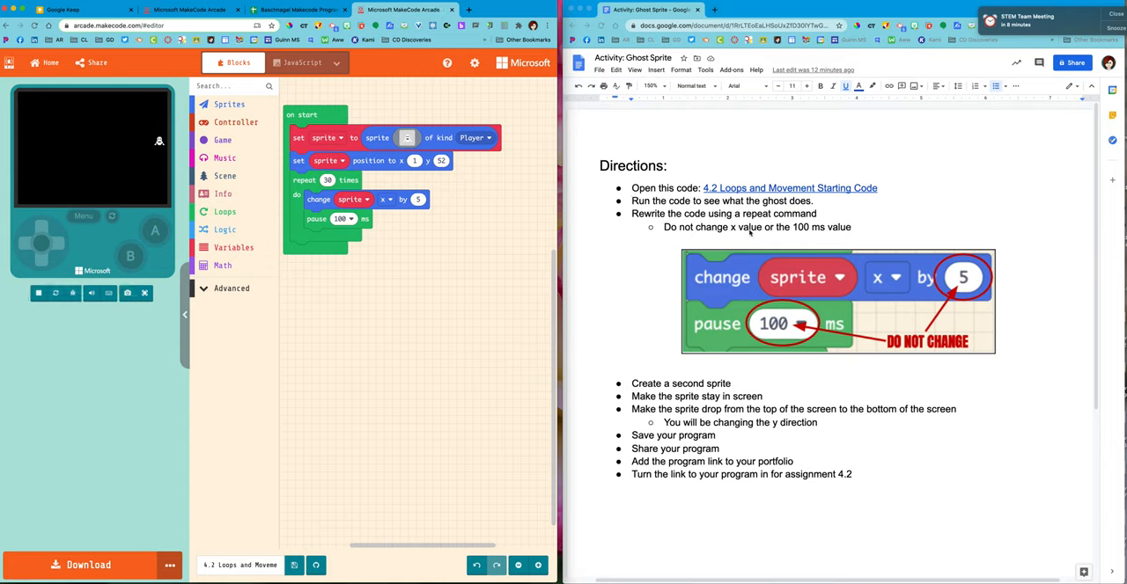
mouse_move(801, 238)
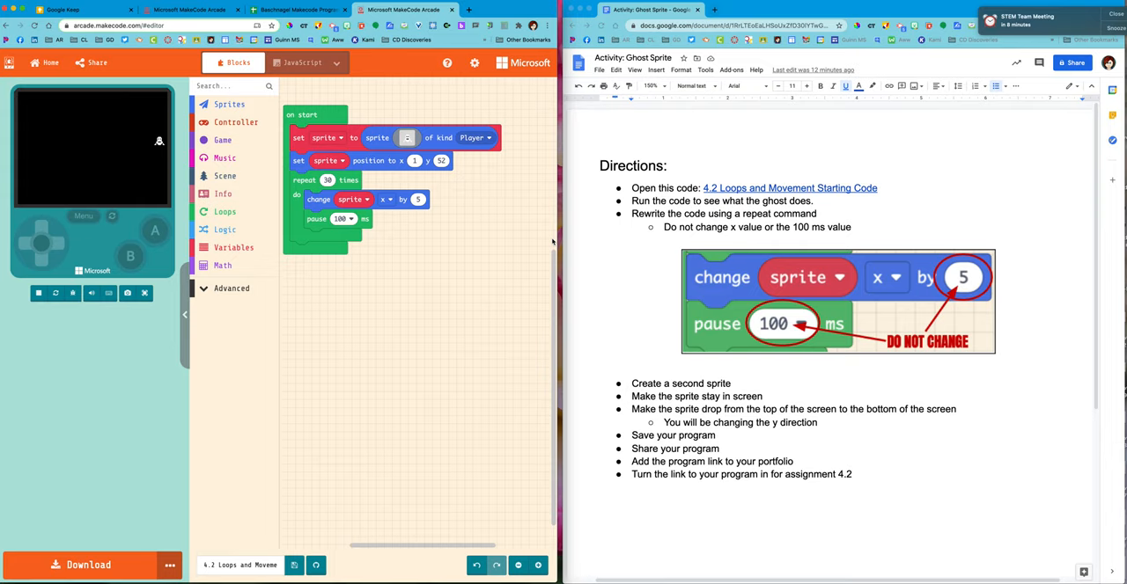
mouse_move(661, 380)
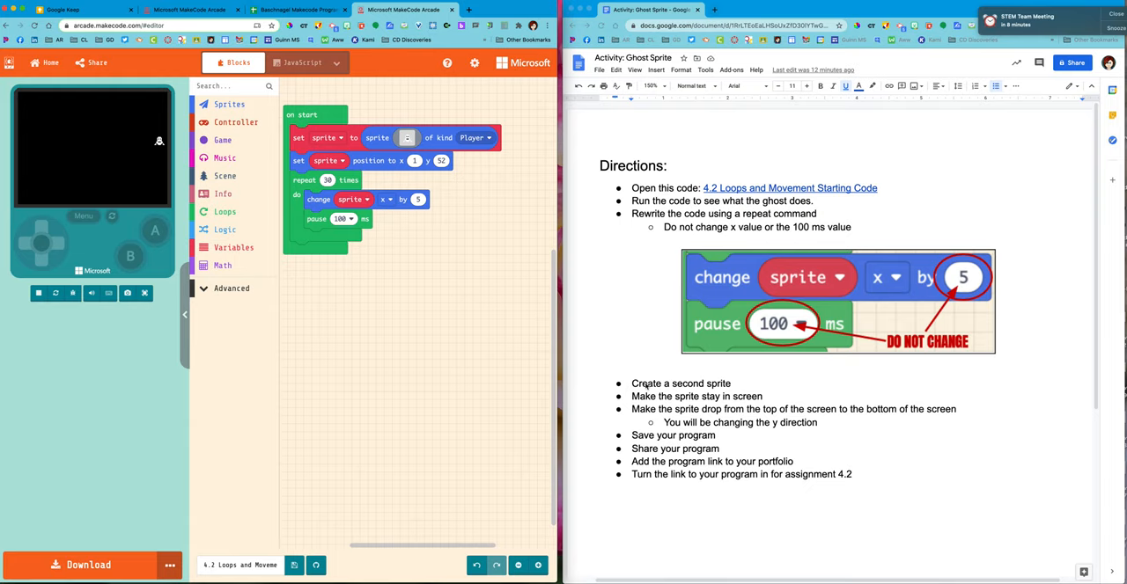
mouse_move(447, 240)
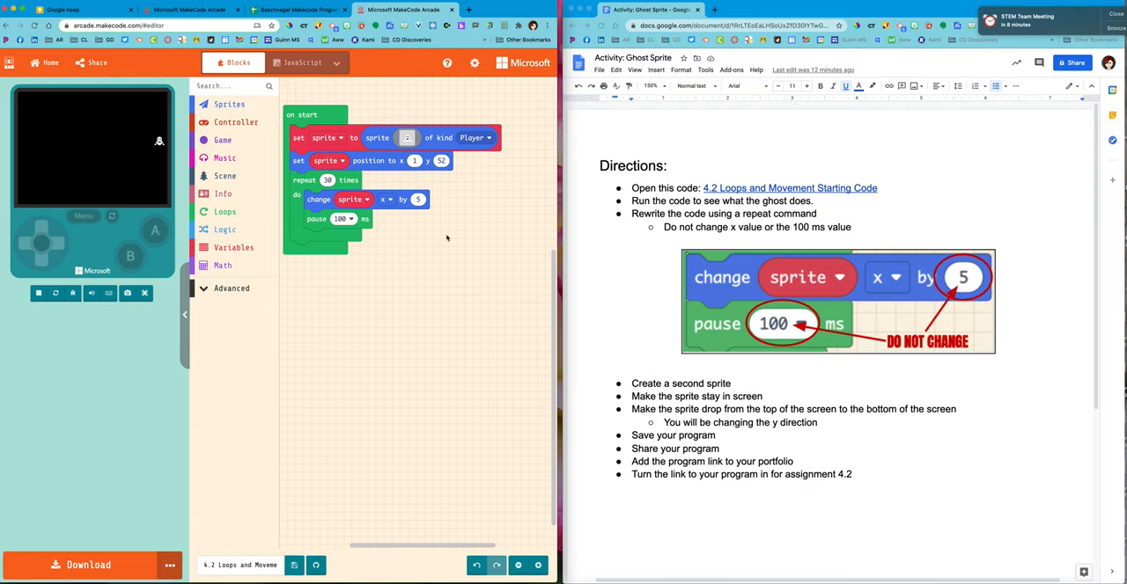
Step: Add a 'set mySprite2 to sprite of kind Player' block into on start
left_click(229, 104)
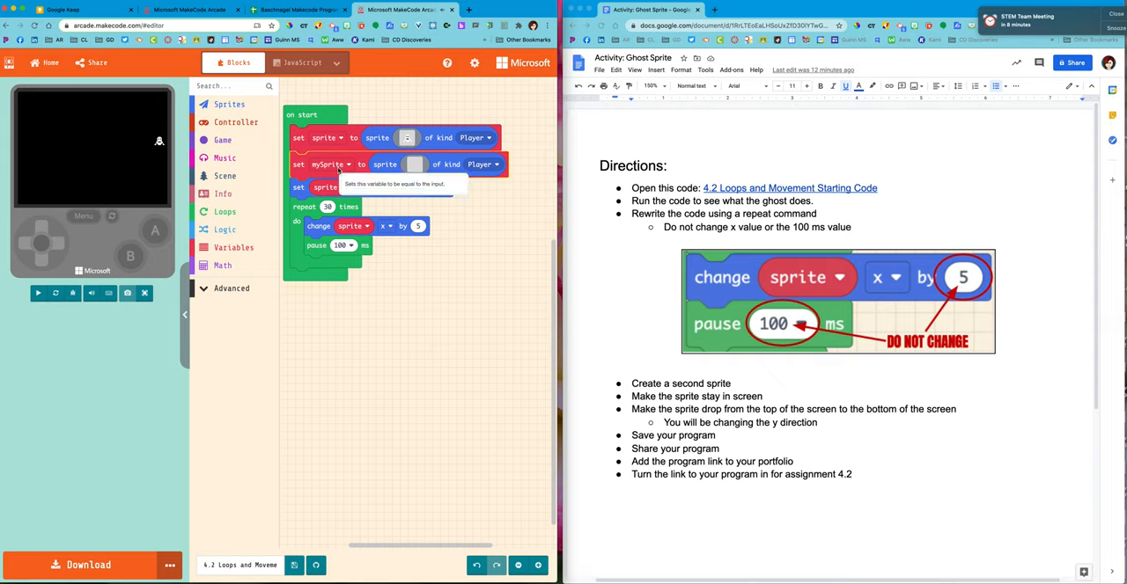
left_click(38, 292)
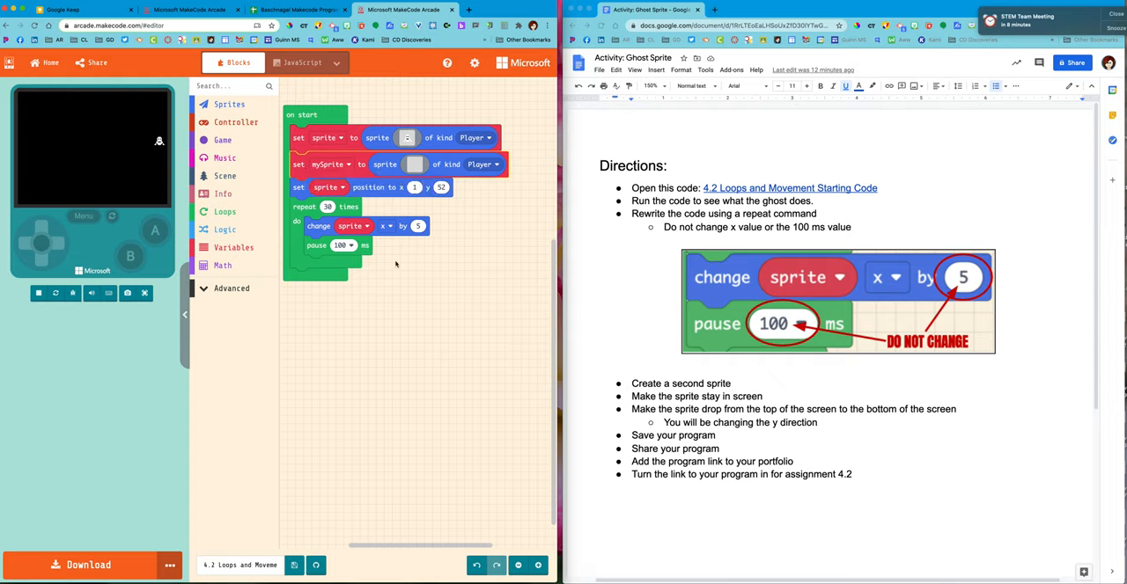
mouse_move(403, 265)
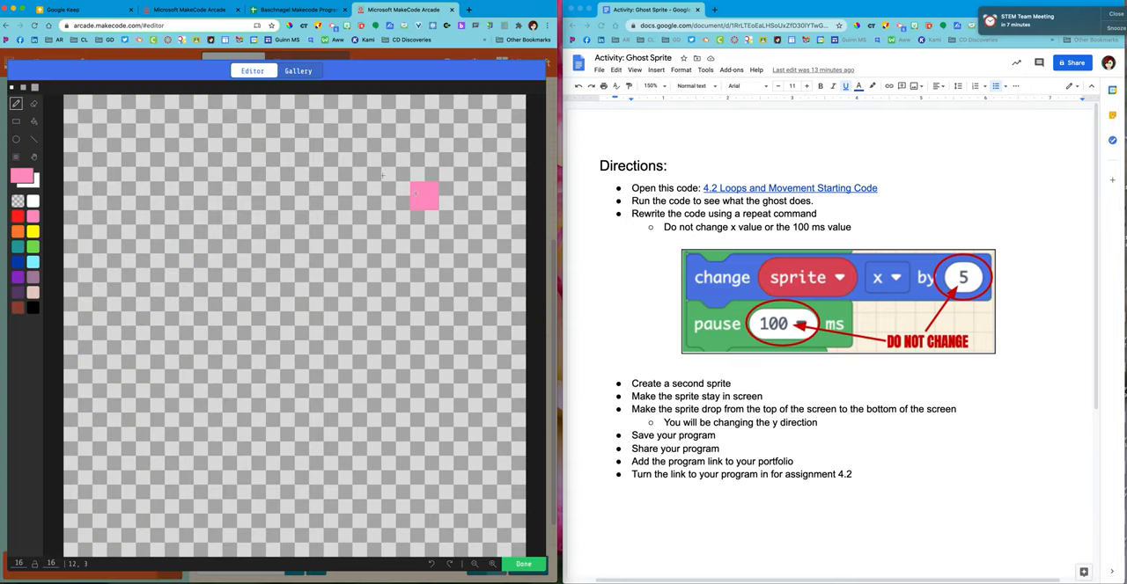
Step: Choose the skull image from the Gallery for the second sprite
left_click(298, 70)
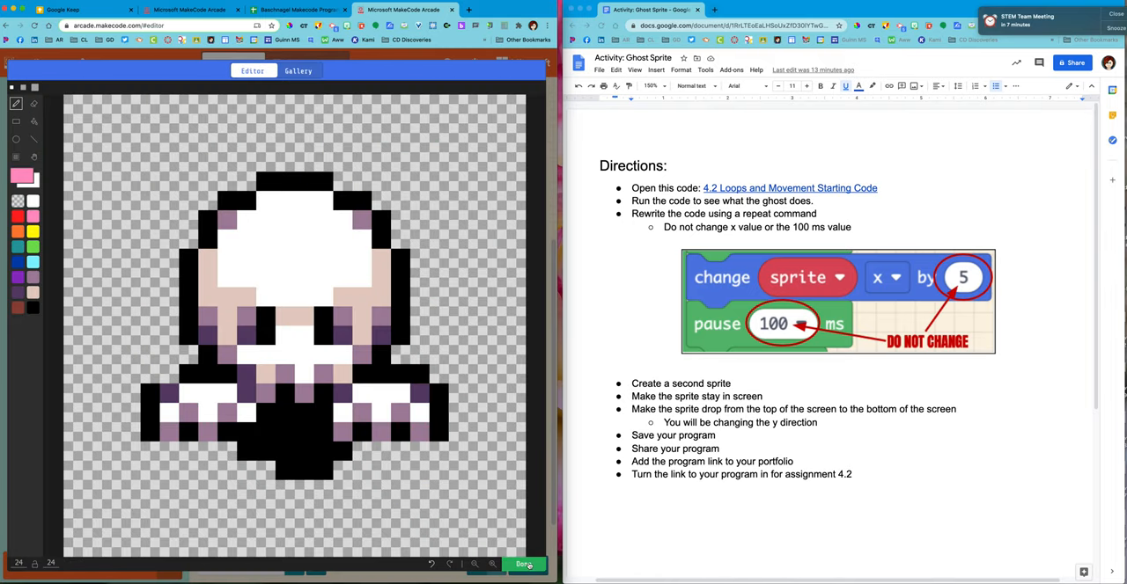
left_click(525, 563)
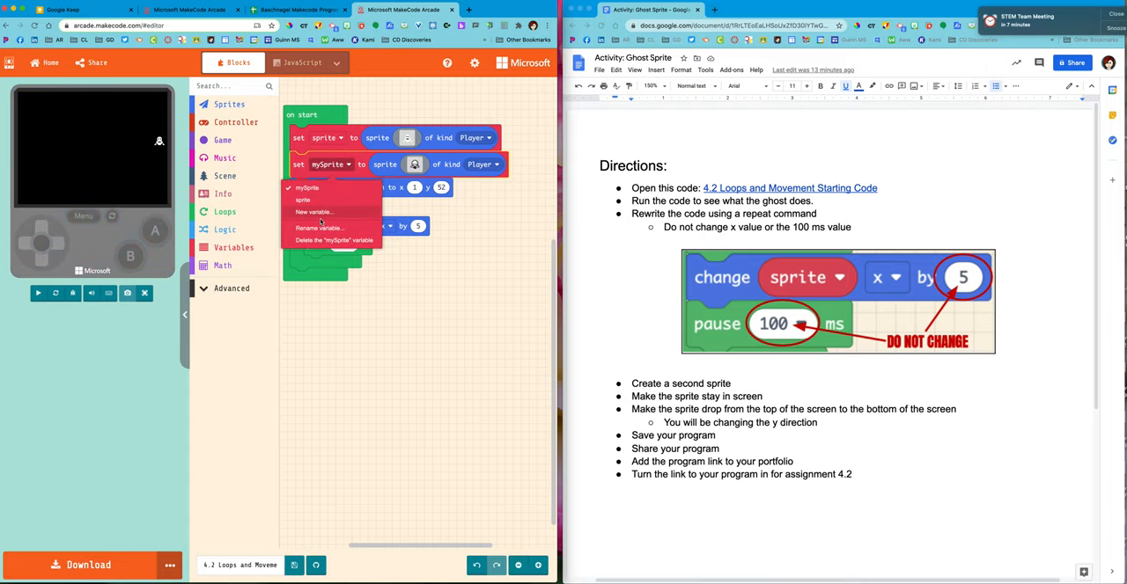
Step: Rename the second sprite's variable to skull and duplicate the set-position block
left_click(313, 211)
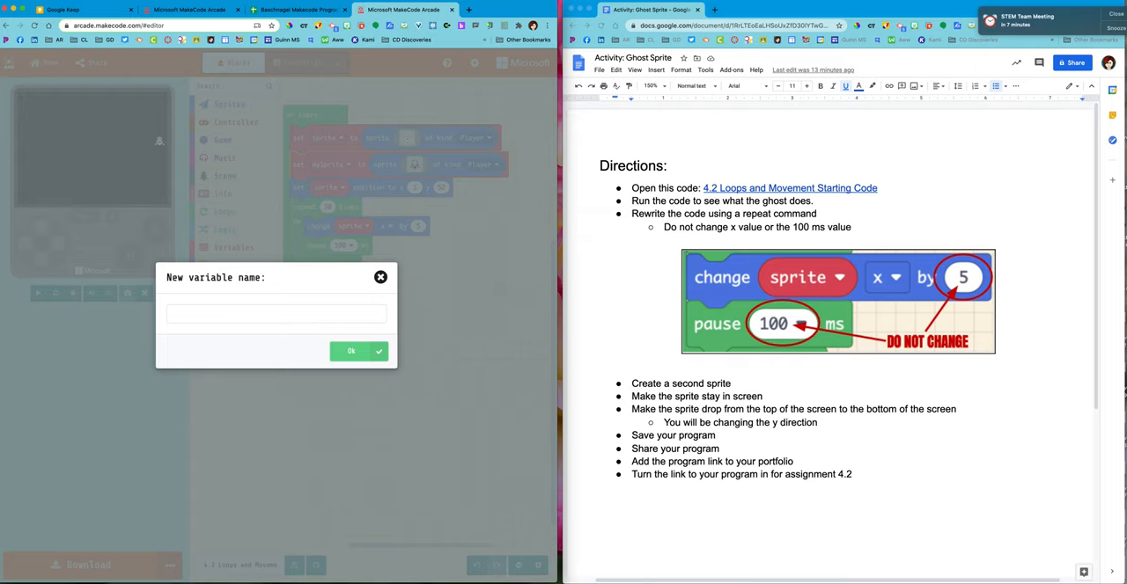
type("skull")
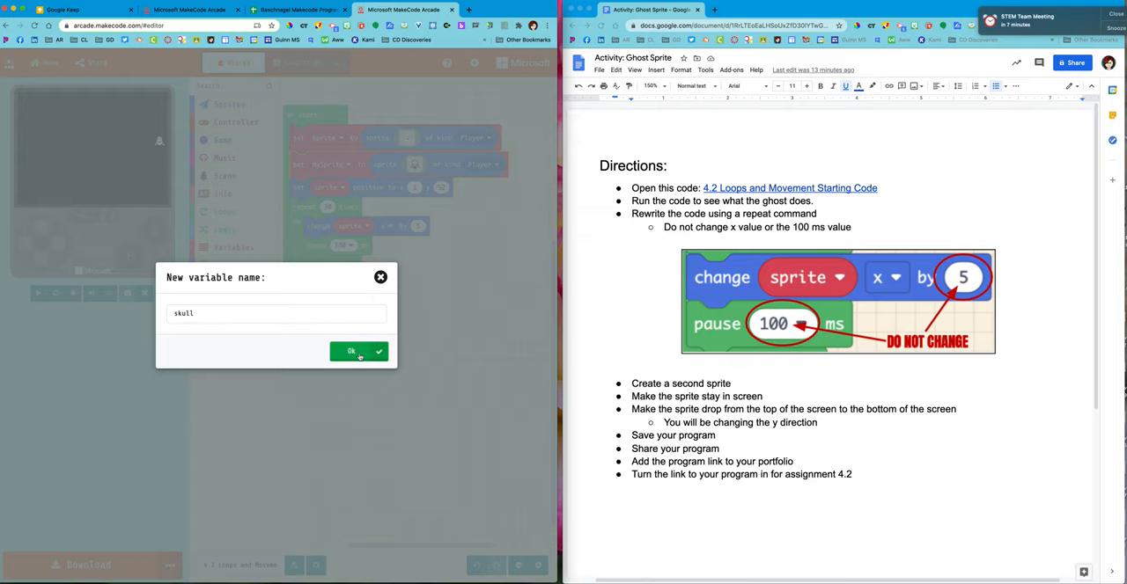
left_click(352, 352)
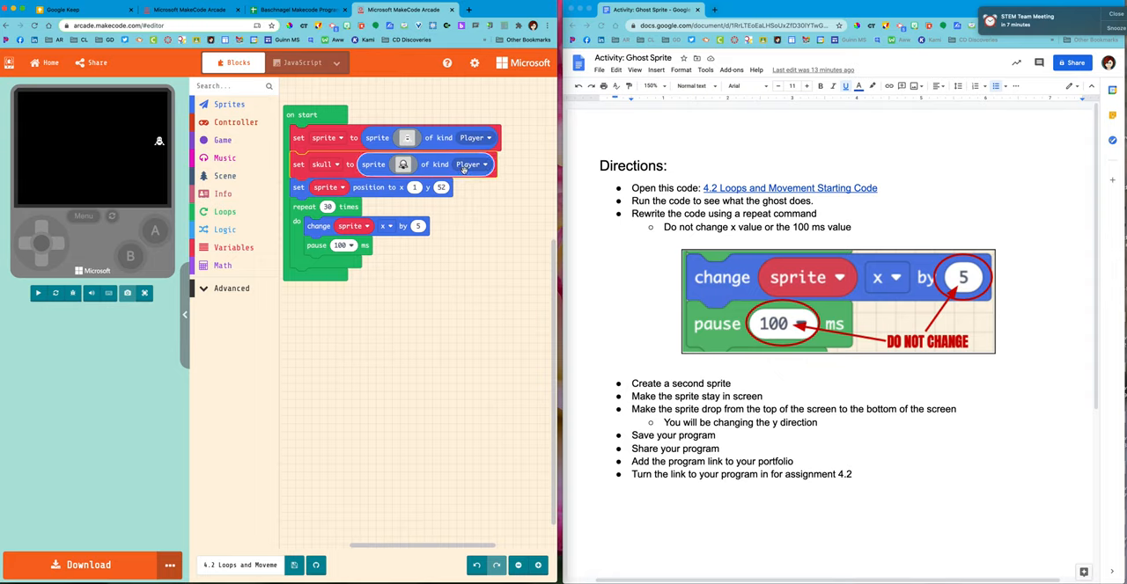
left_click(38, 292)
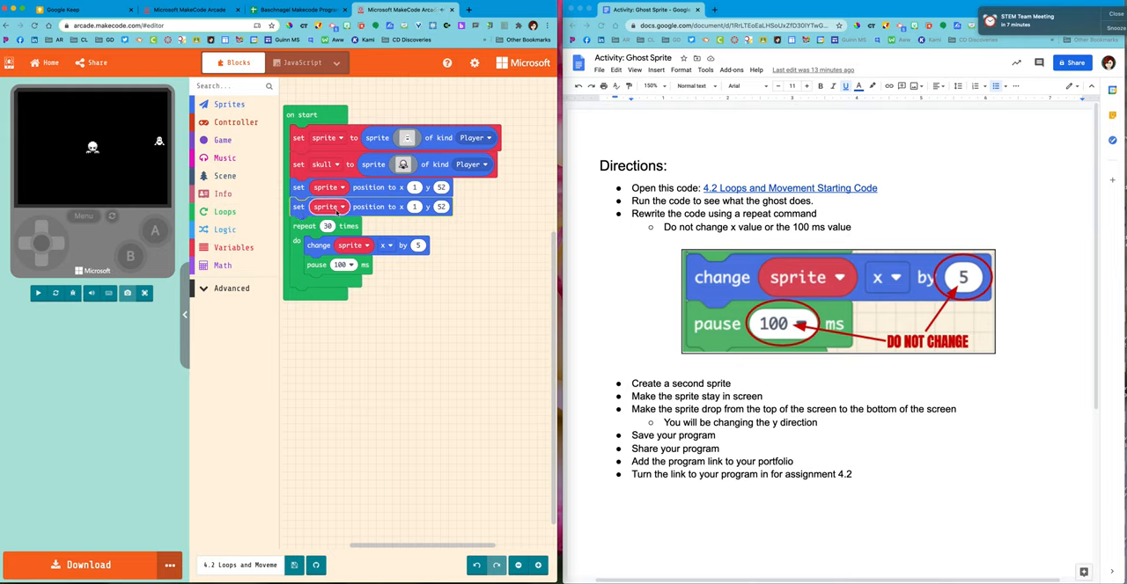
Step: Set the copied position block to skull and edit its x and y to the top-left
left_click(38, 292)
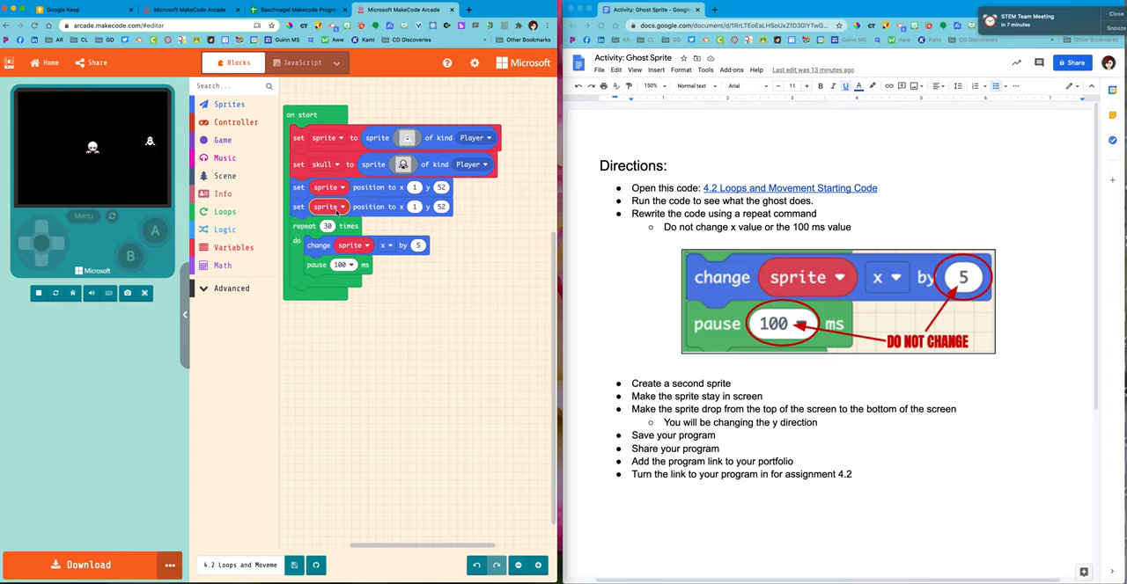
left_click(327, 206)
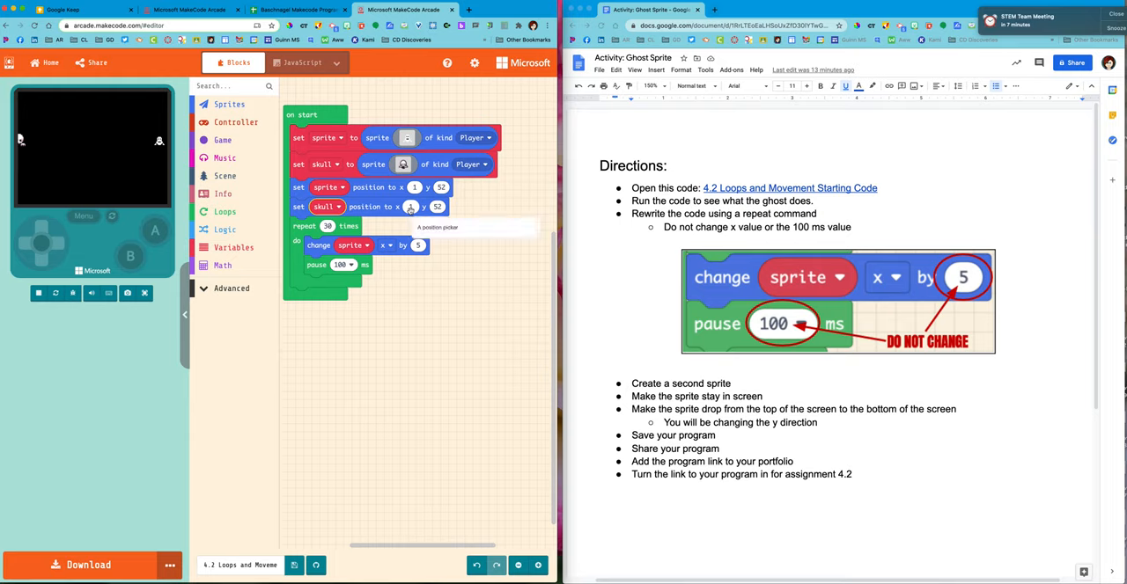
left_click(412, 208)
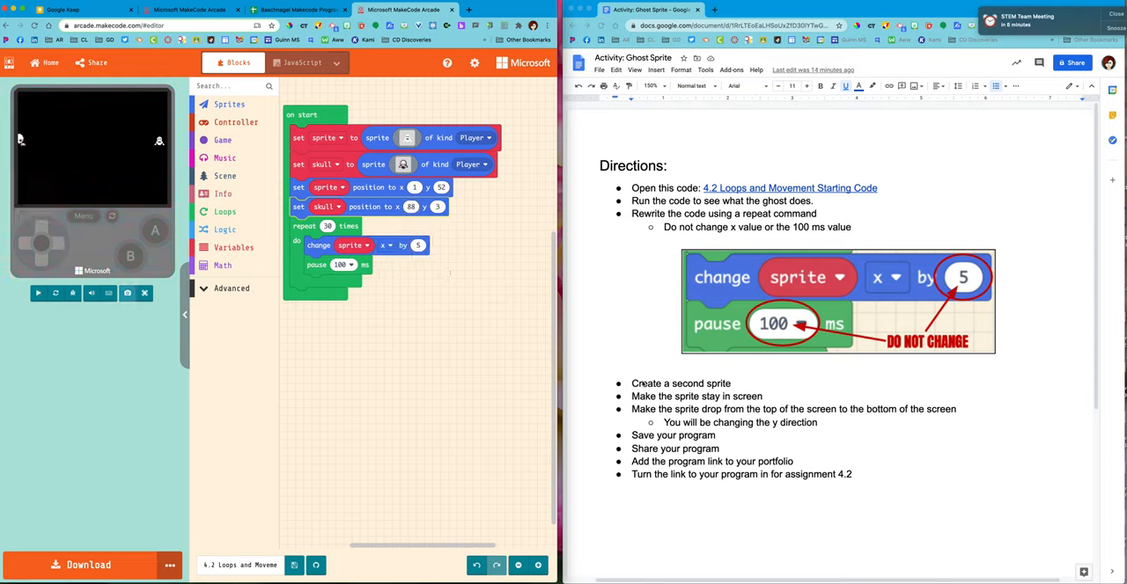
left_click(38, 292)
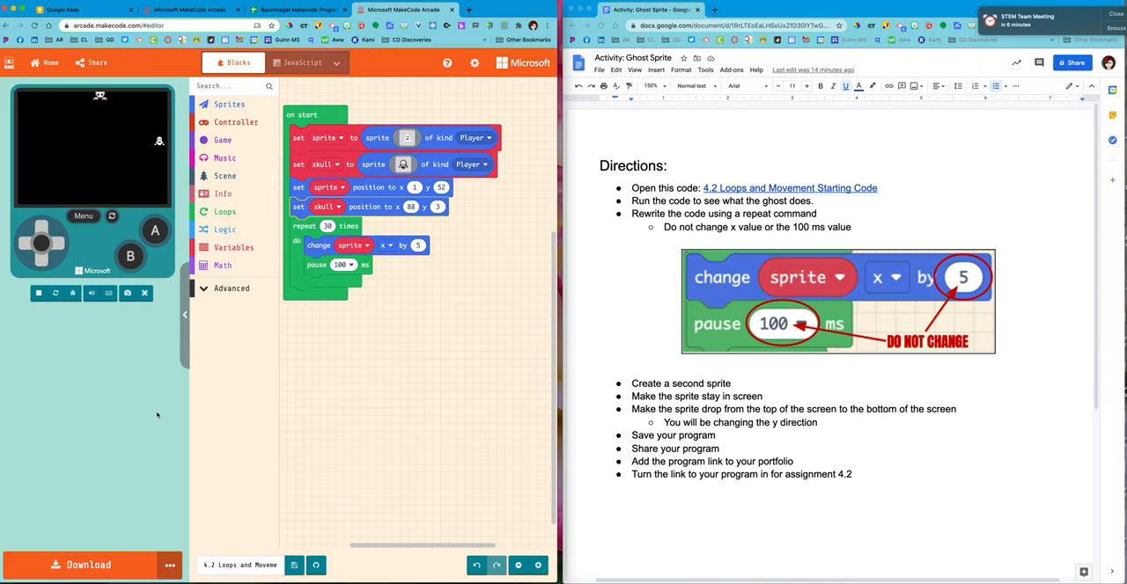
Step: Add a 'set skull stay in screen ON' block to on start
left_click(229, 104)
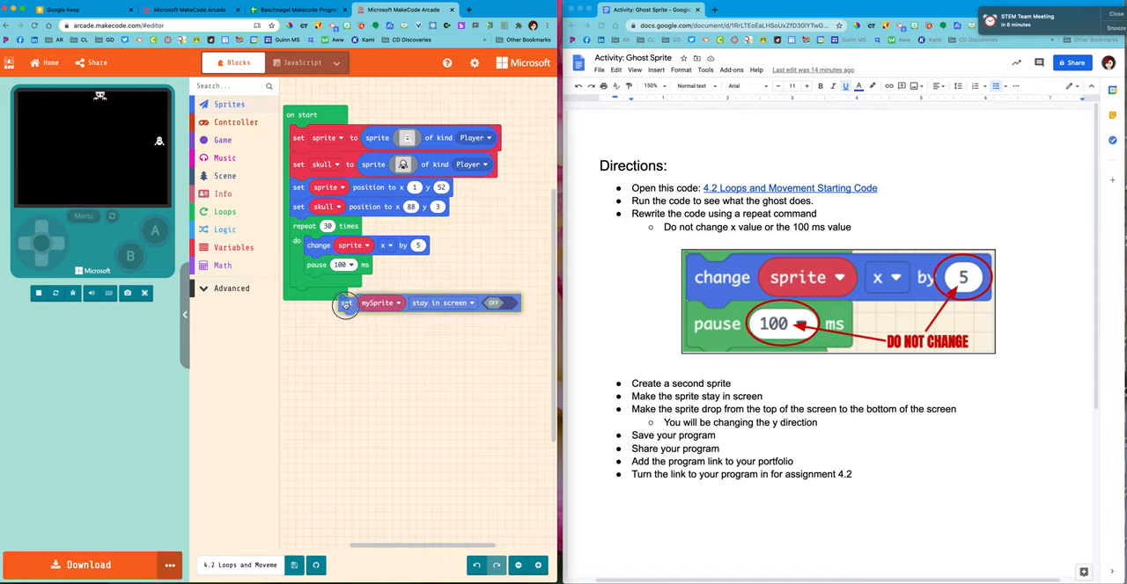
left_click_drag(378, 303, 333, 226)
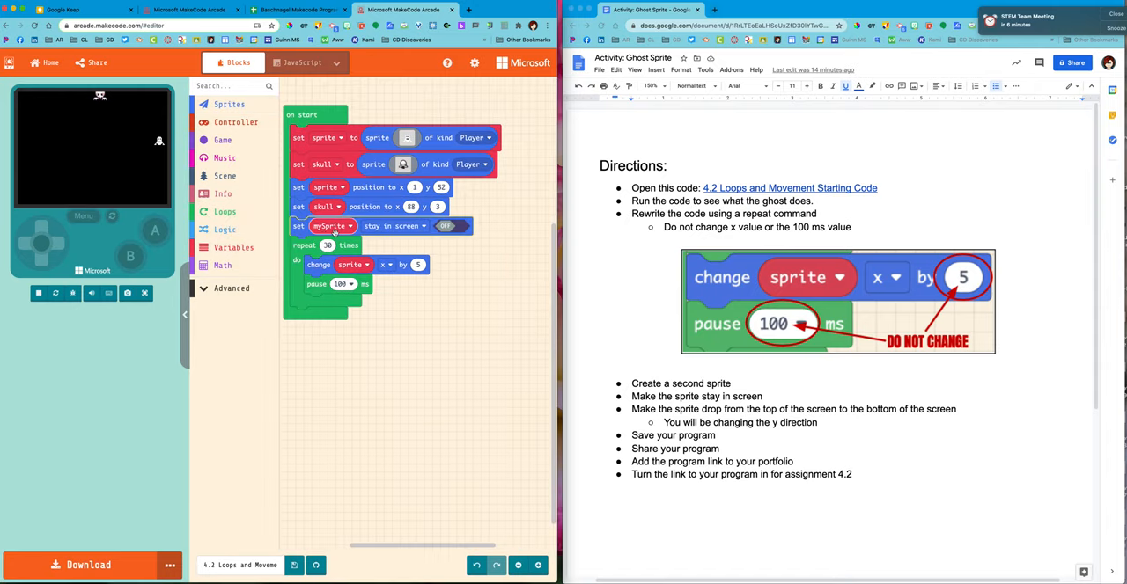
left_click(327, 225)
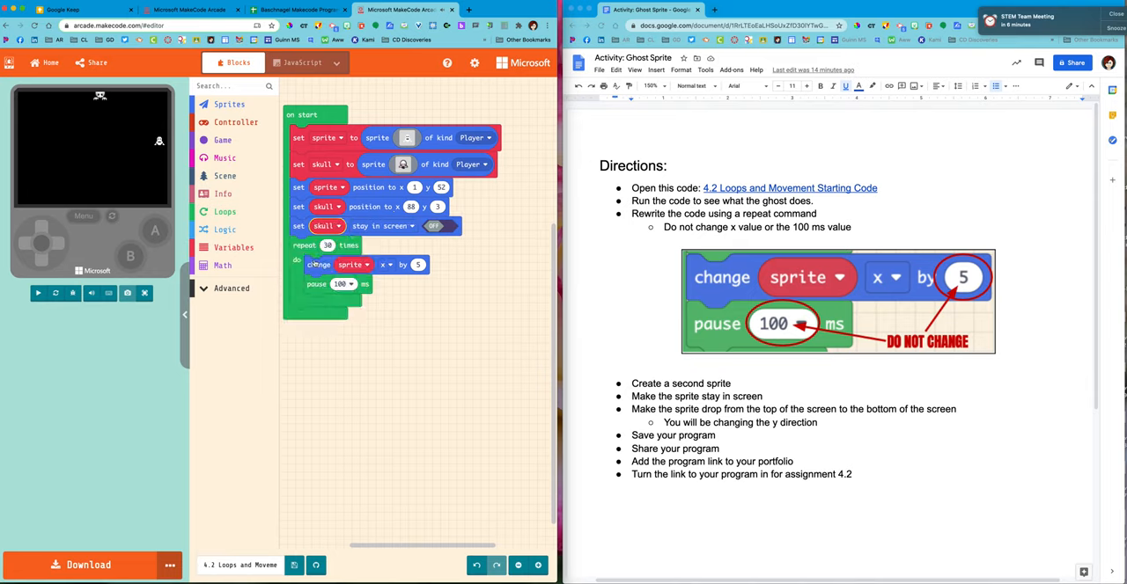
left_click(433, 225)
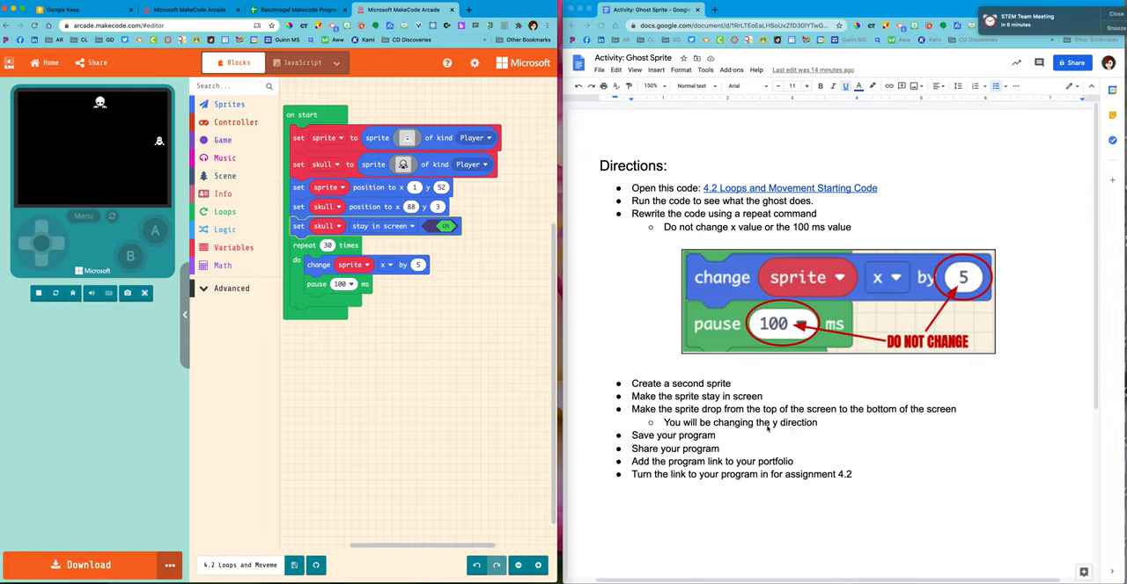
mouse_move(499, 384)
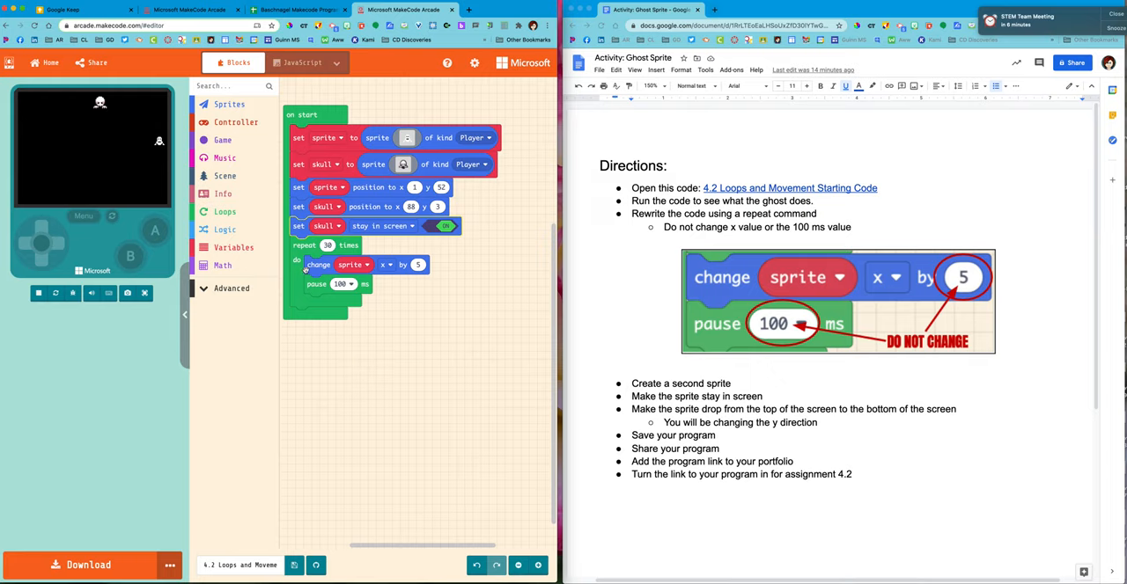
Step: Duplicate the repeat loop below the first, changing skull's y by 5 instead of x
left_click_drag(303, 255, 360, 338)
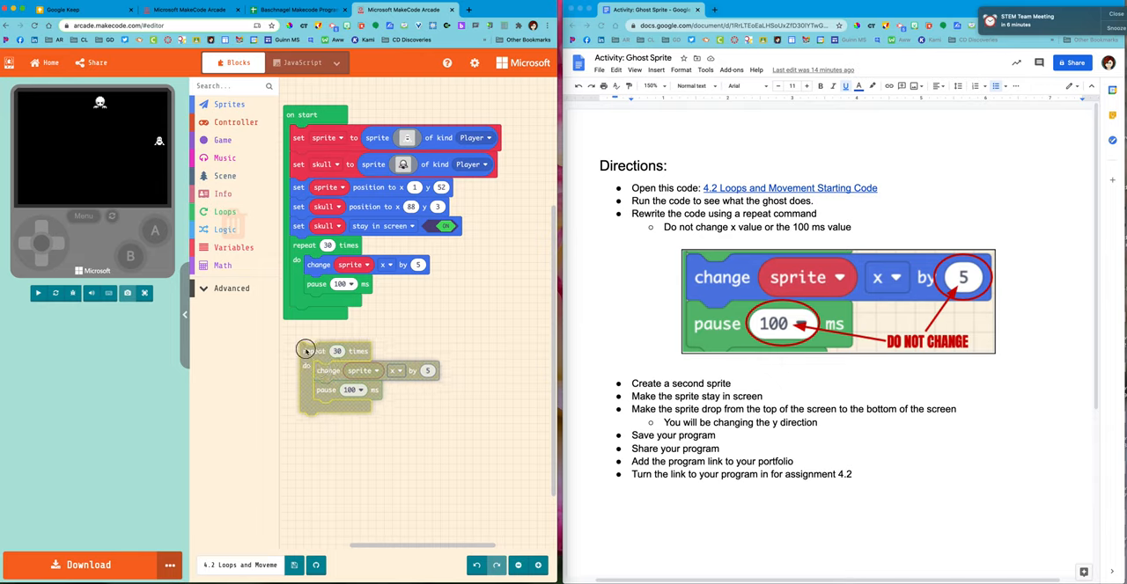
left_click_drag(306, 350, 306, 315)
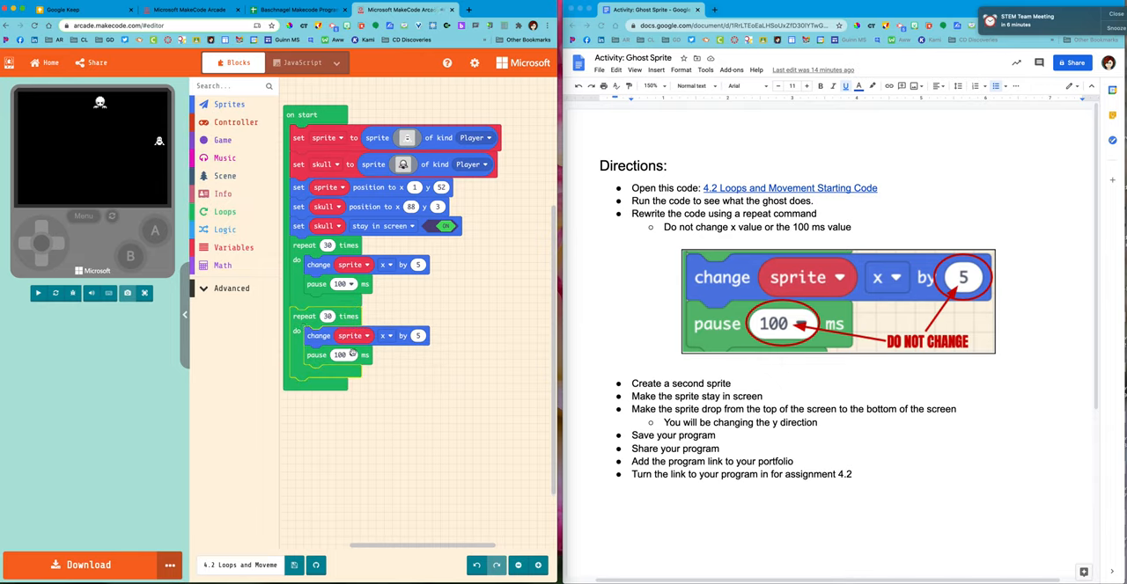
left_click(385, 334)
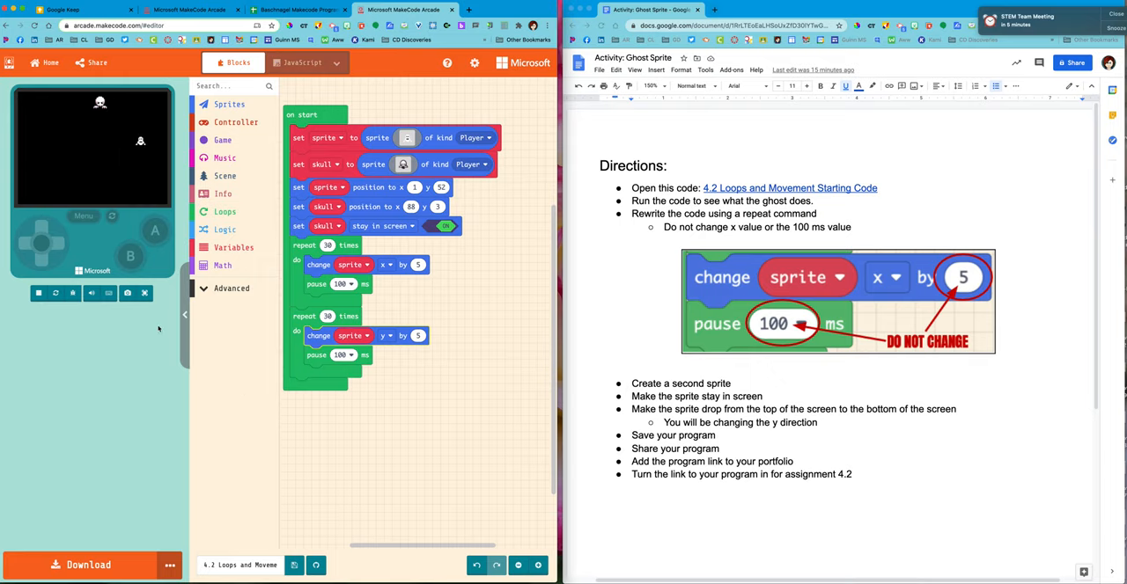
mouse_move(39, 292)
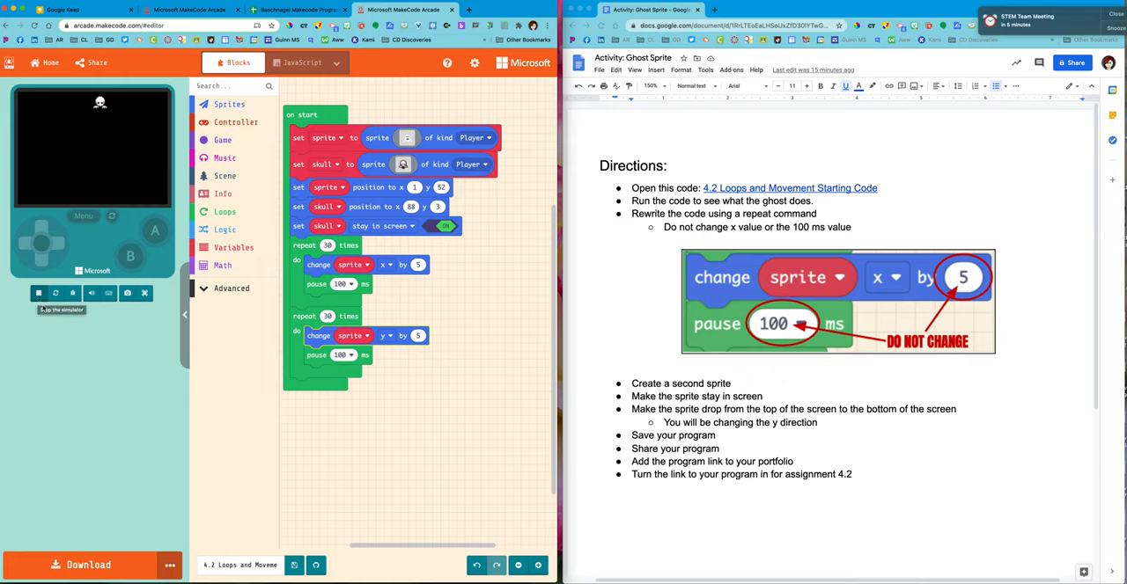
mouse_move(297, 432)
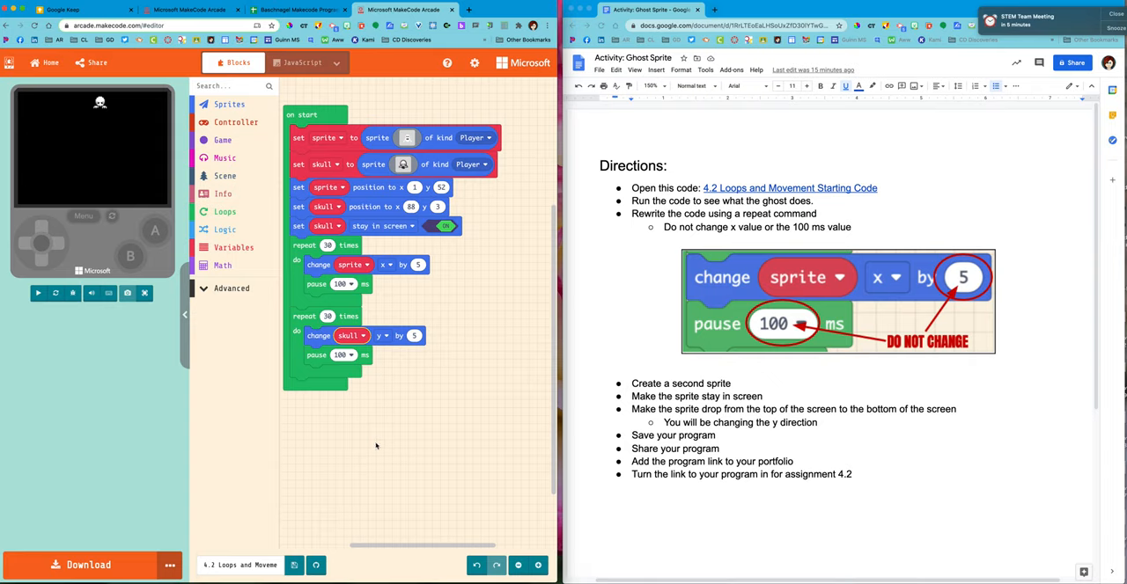
left_click(39, 293)
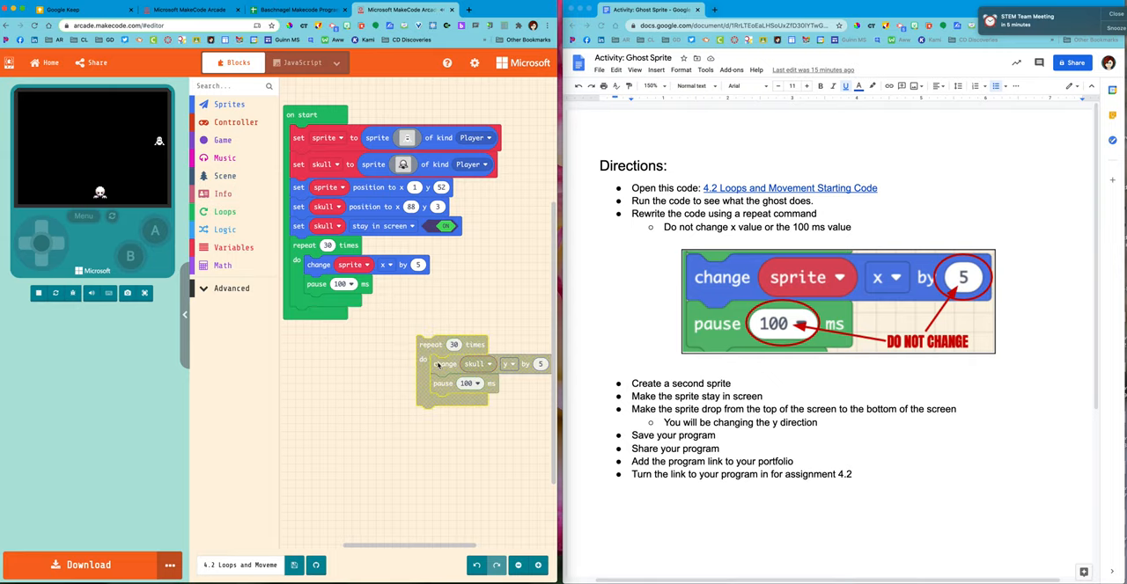
Step: Drag the skull's repeat loop out of on start and break its blocks apart
left_click_drag(454, 363, 320, 305)
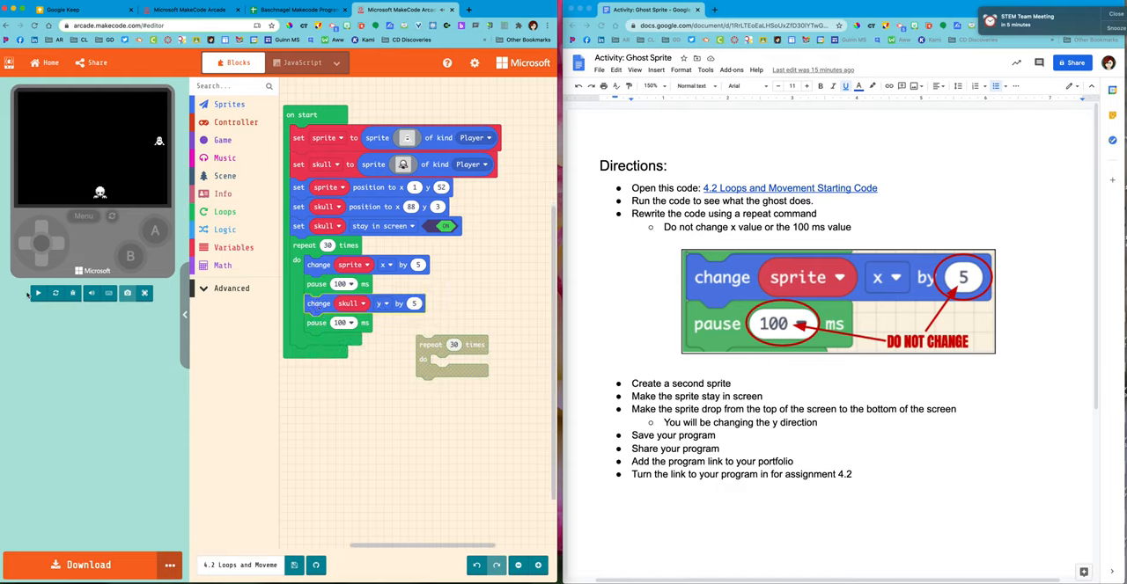
left_click(39, 292)
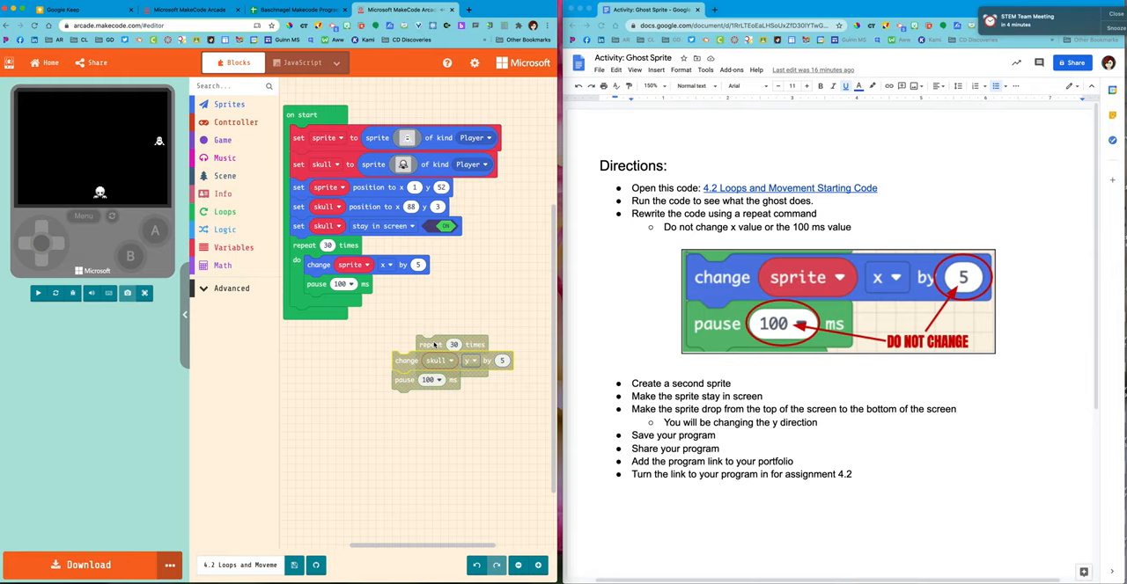
left_click_drag(432, 345, 419, 409)
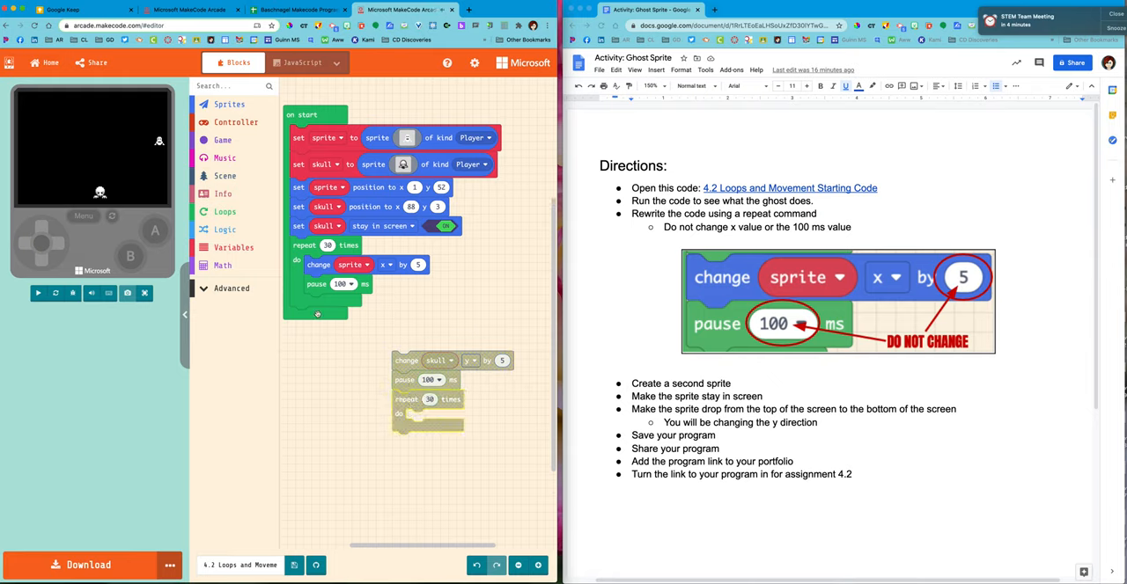
Step: Add a set-velocity block for skull with vx 0 and positive vy, then rerun the game
left_click(229, 104)
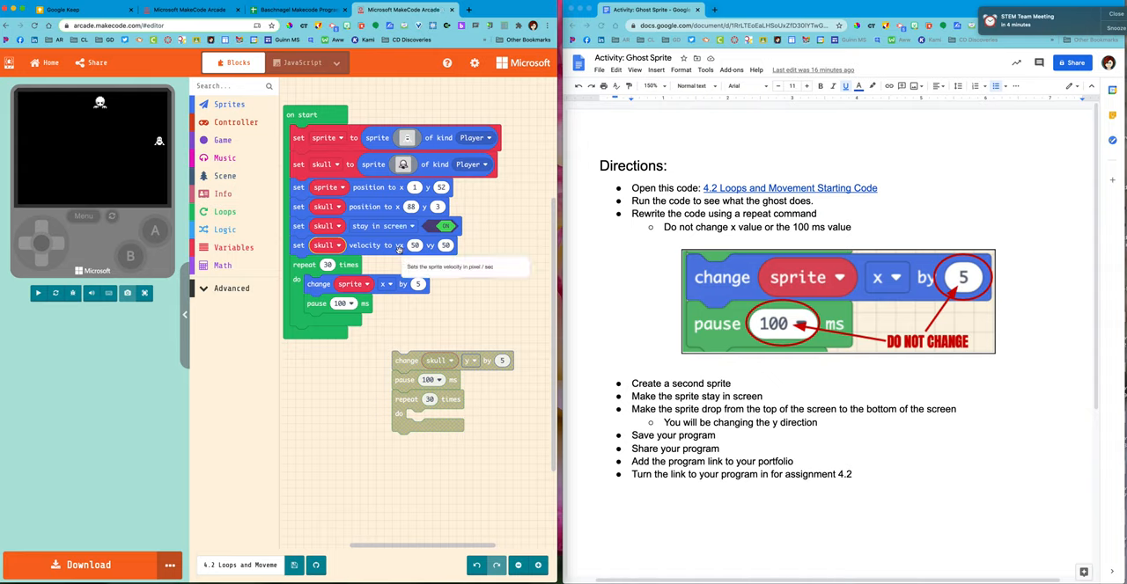
left_click(39, 292)
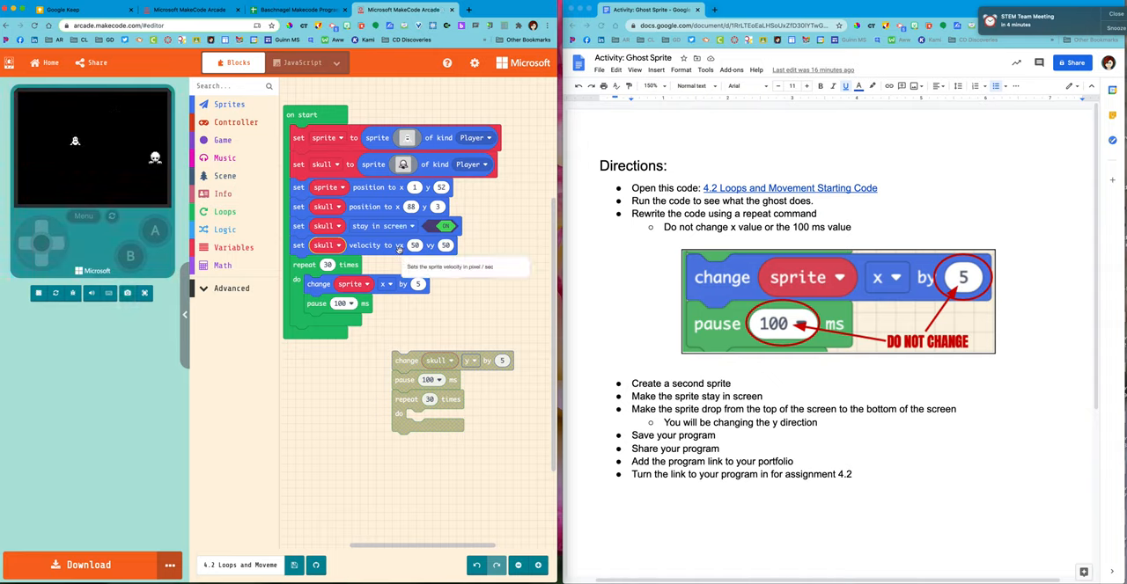
left_click(413, 245)
type("0")
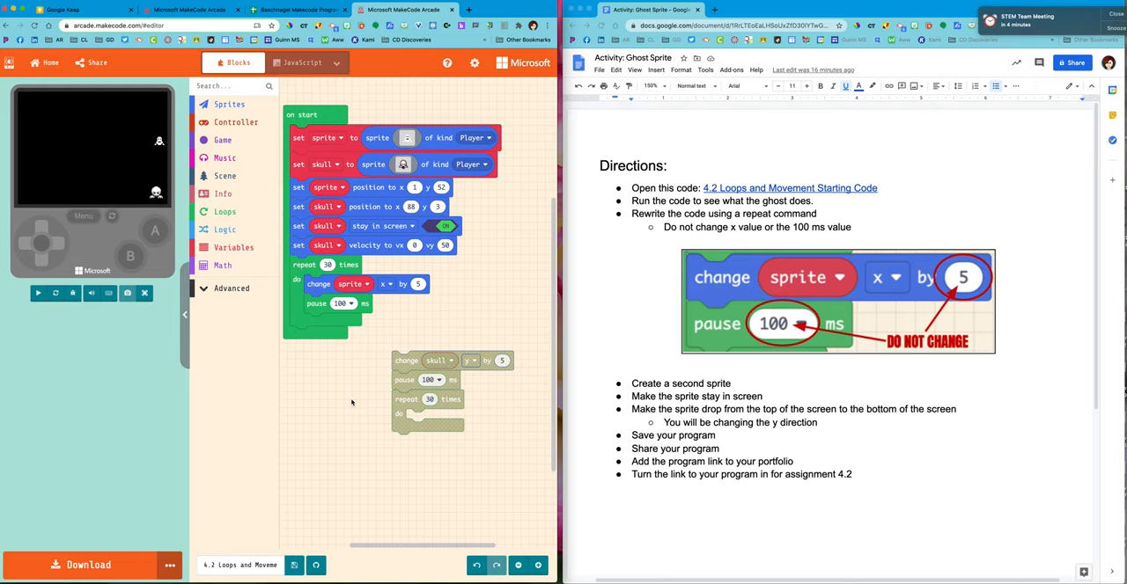
mouse_move(39, 326)
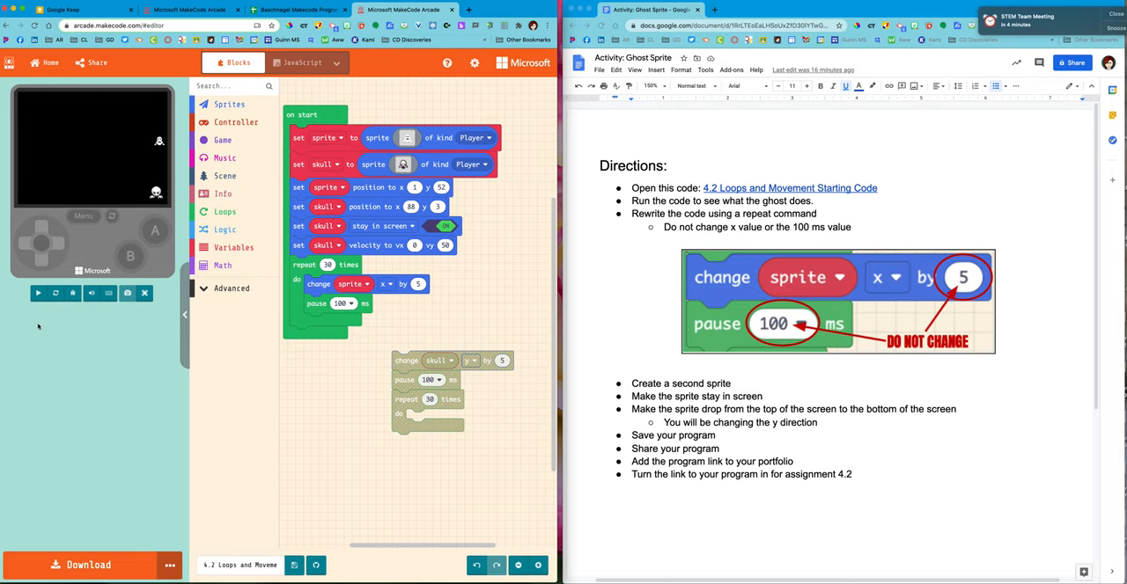
left_click(39, 292)
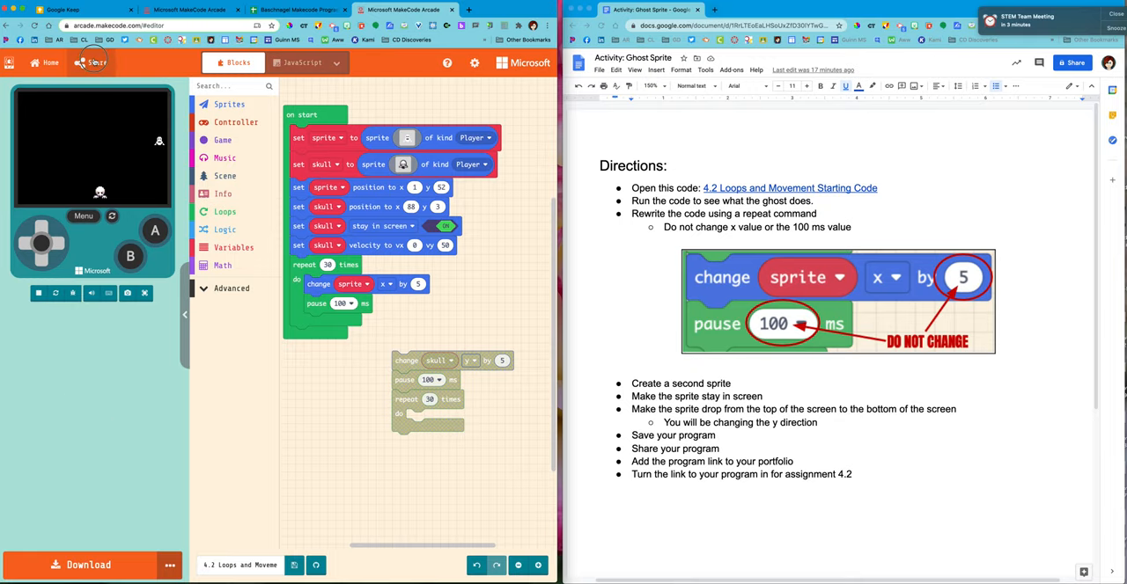
Step: Publish the project, copy its makecode.com link, and switch to the portfolio spreadsheet
left_click(91, 64)
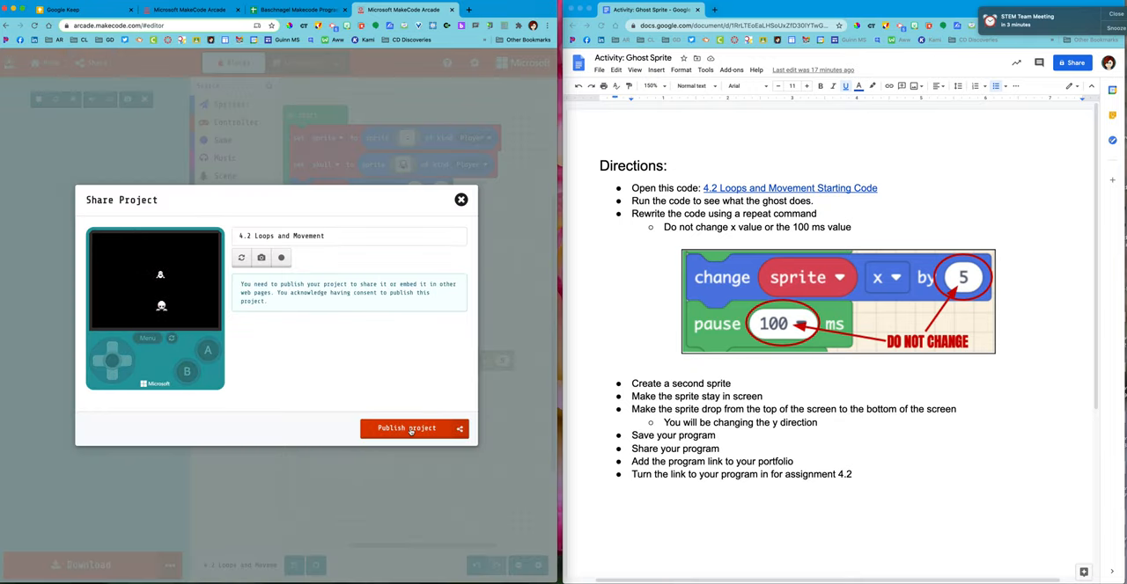
left_click(404, 428)
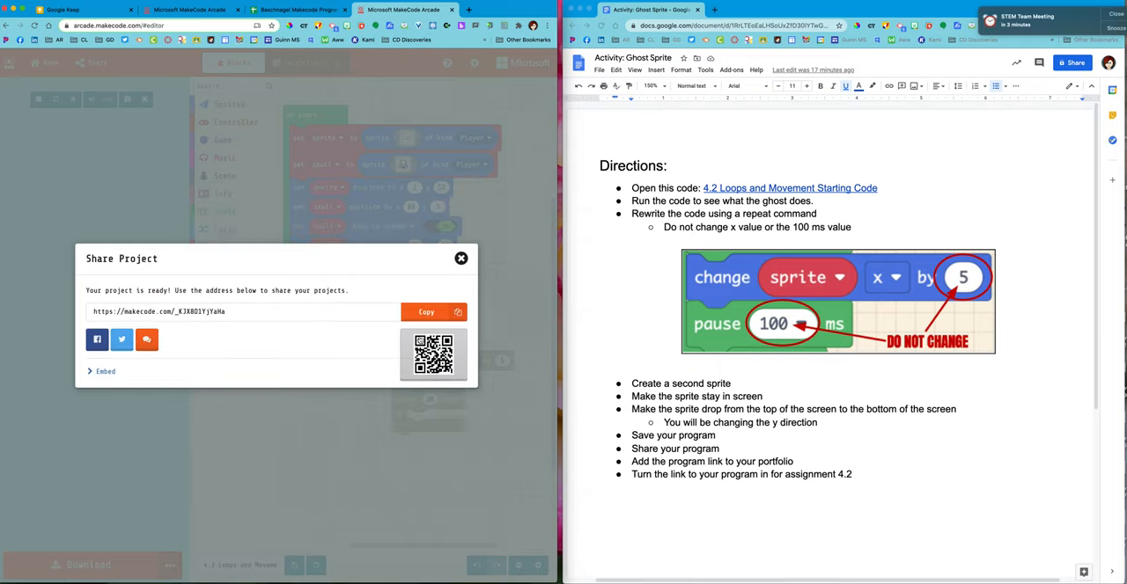
left_click(426, 311)
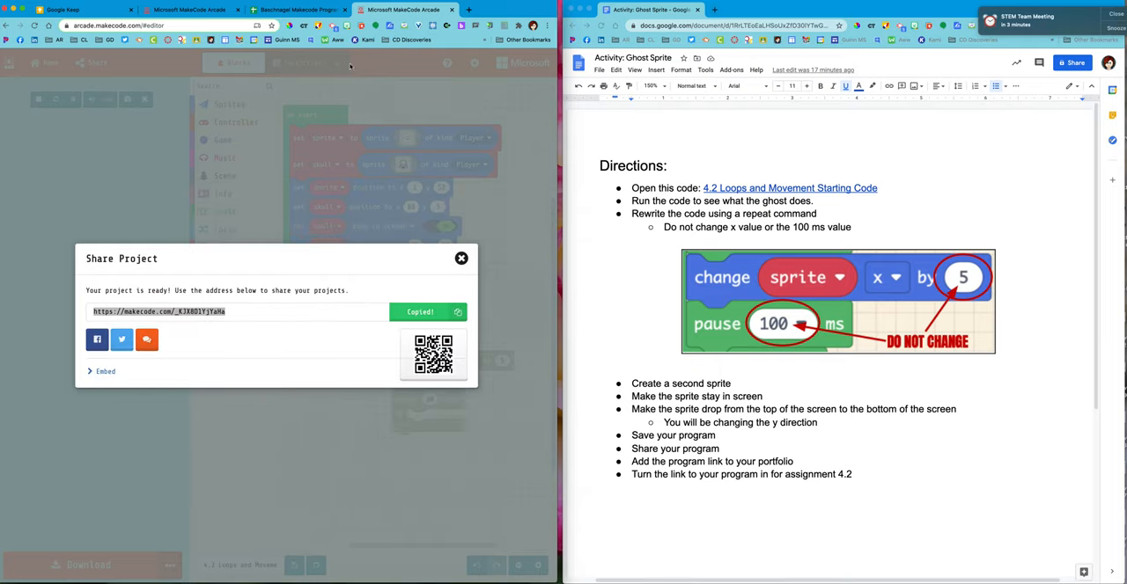
left_click(295, 11)
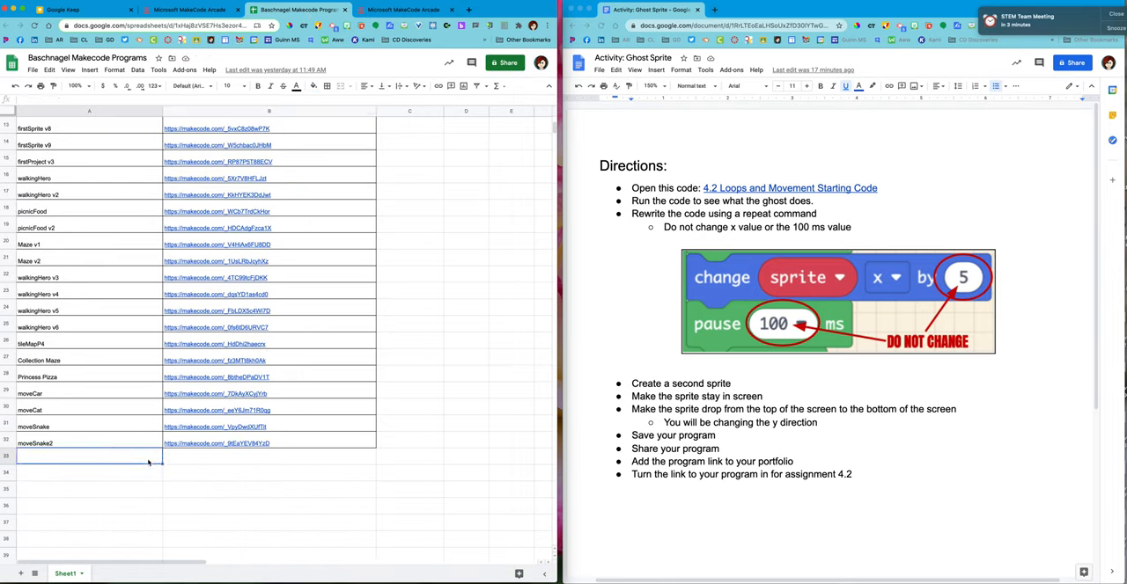
mouse_move(176, 460)
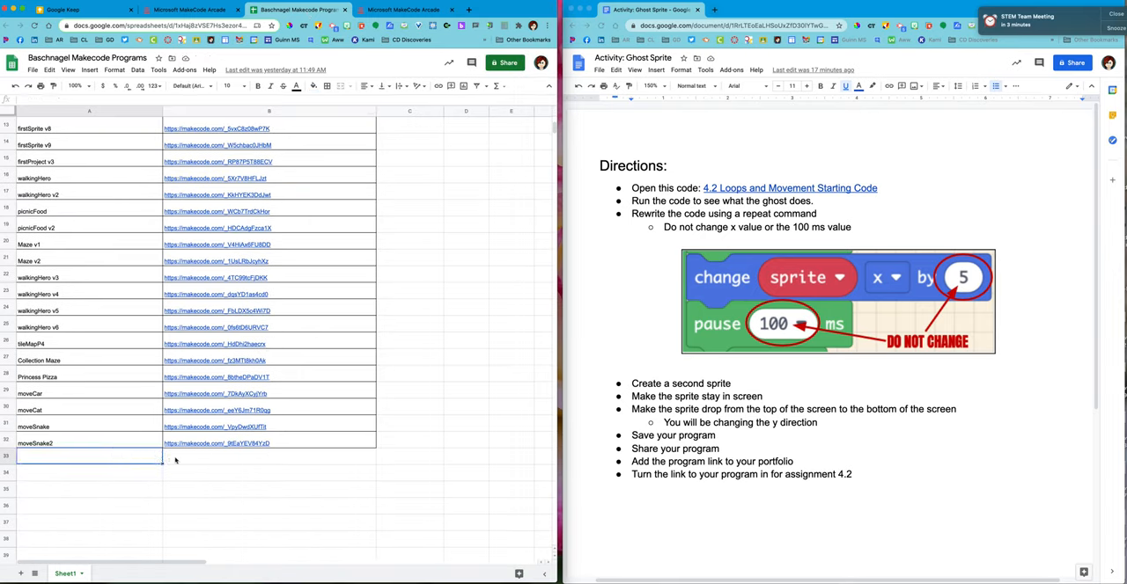
Step: Enter '4.2 L' as the program name in the new row under the last project
type("4")
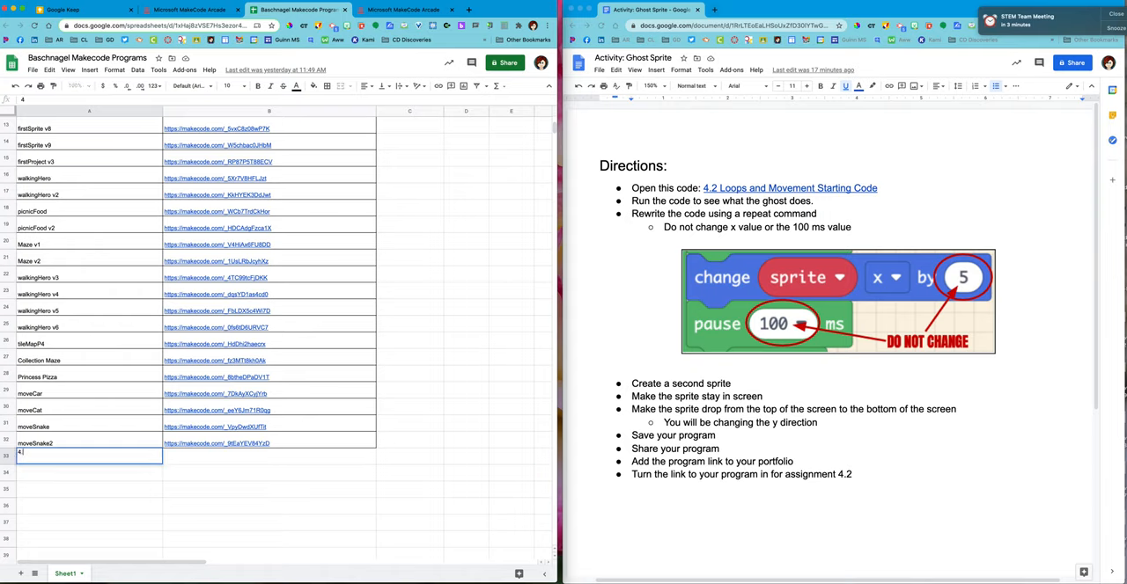
type(".2 L")
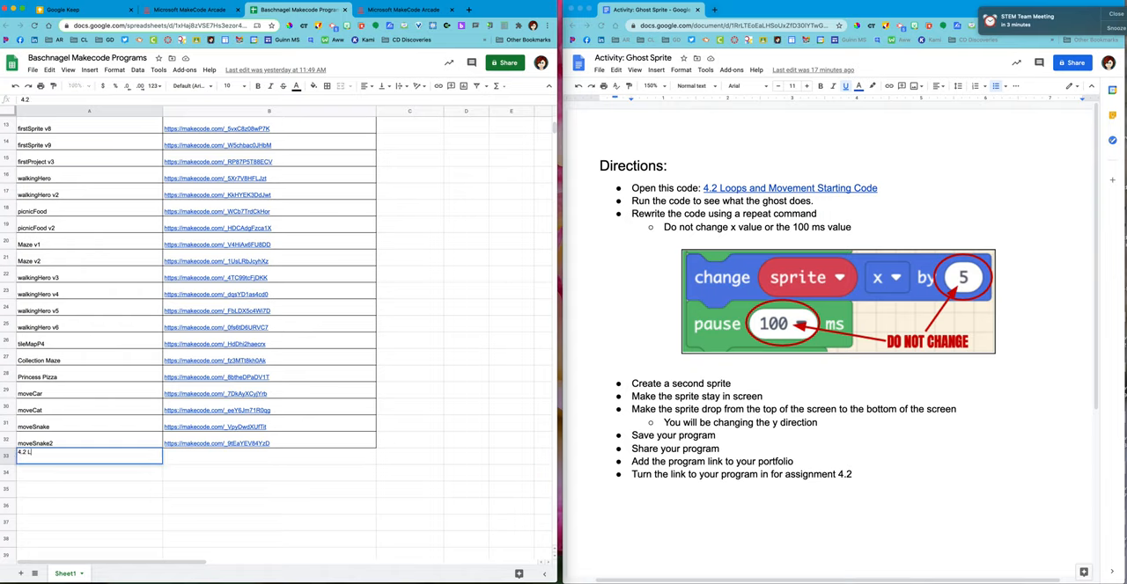